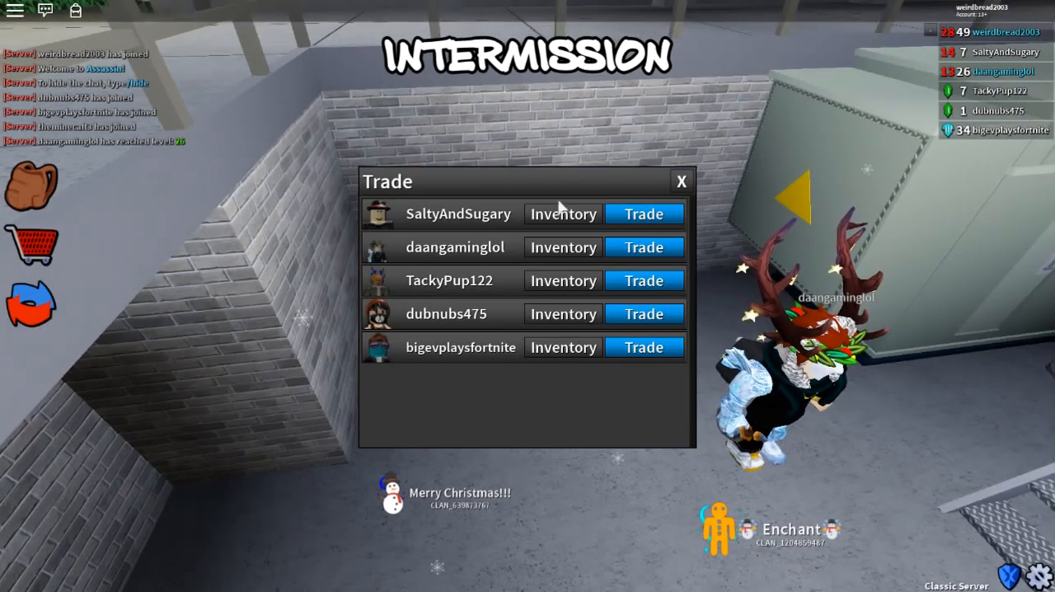
Offer six knives for the other player's icy blue mythic, then accept and confirm the review.
left_click(644, 214)
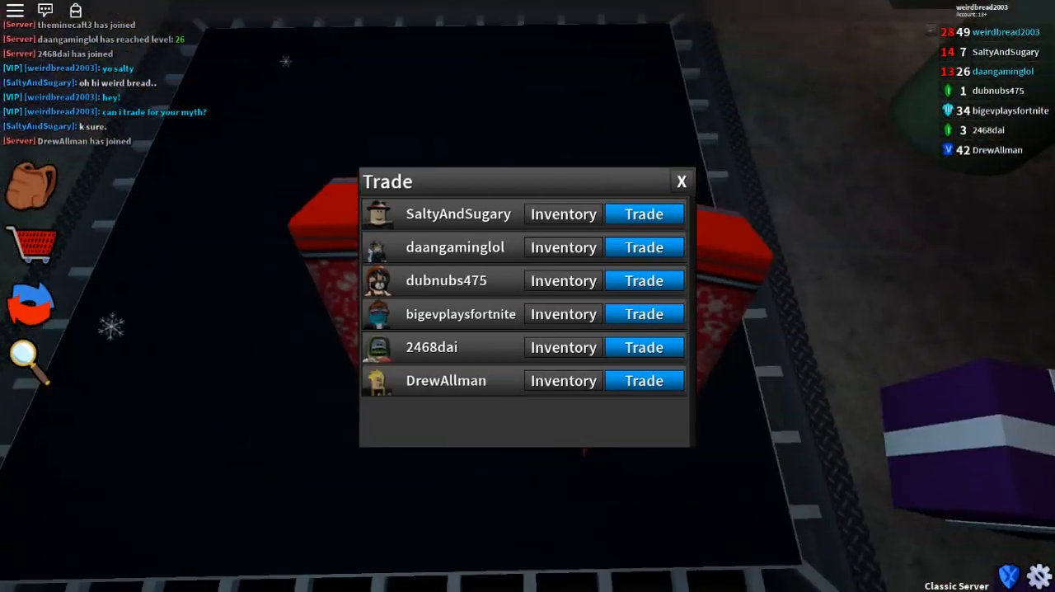
left_click(644, 214)
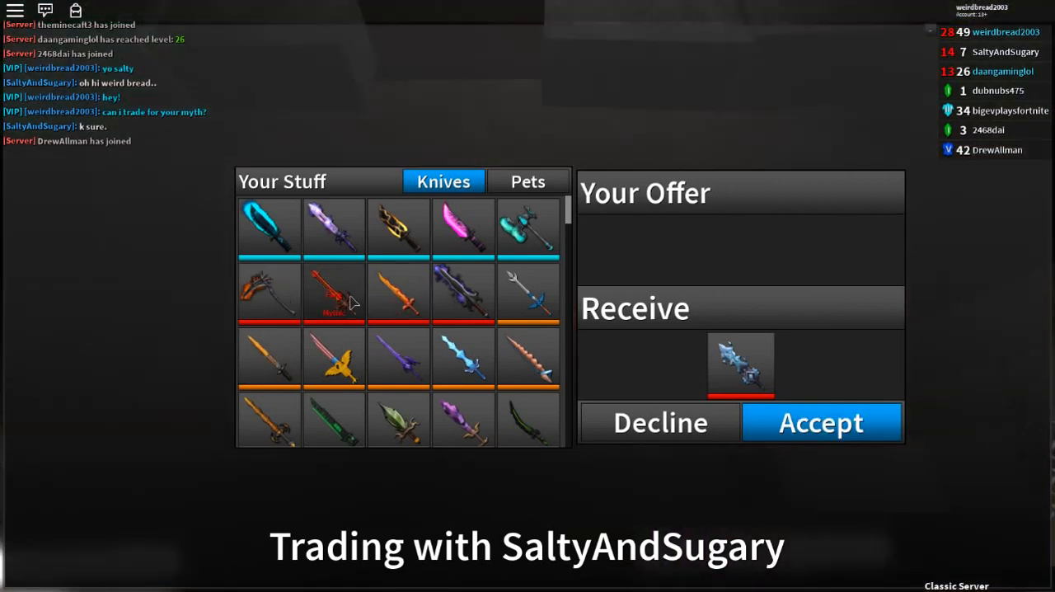
left_click(820, 422)
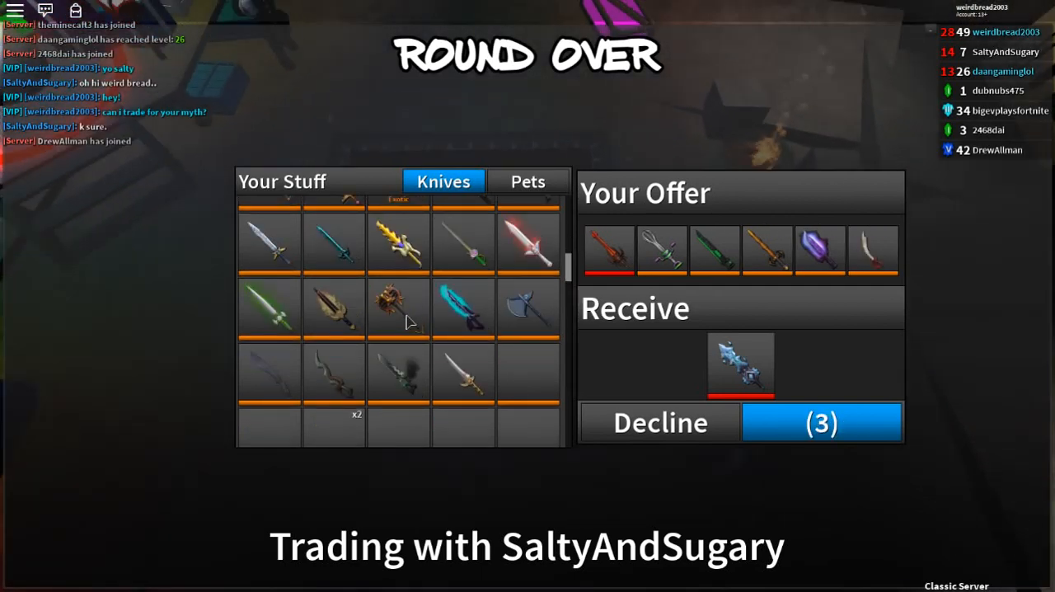
scroll("down", 3)
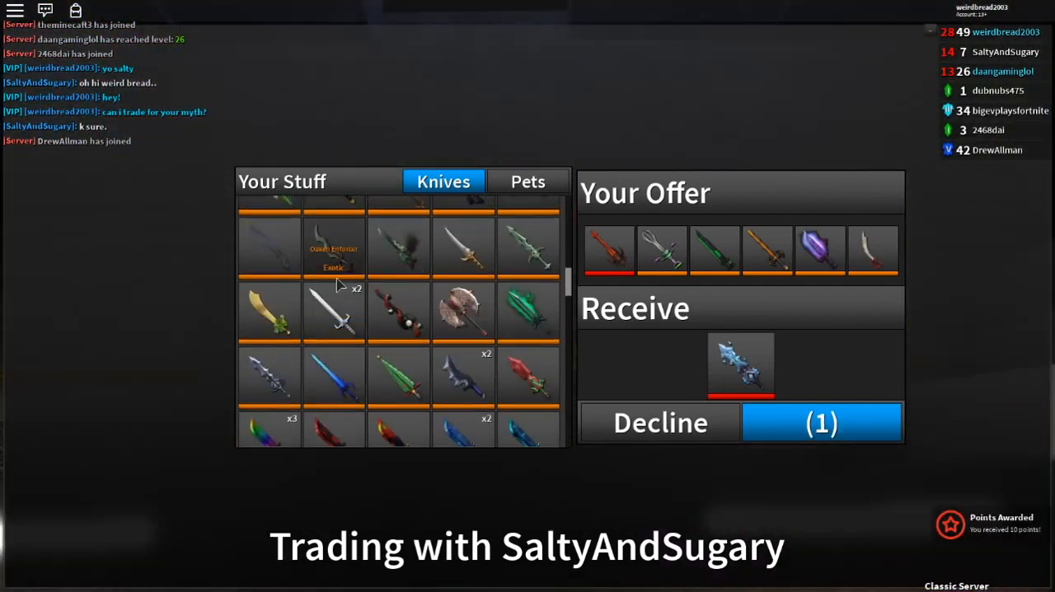
left_click(820, 423)
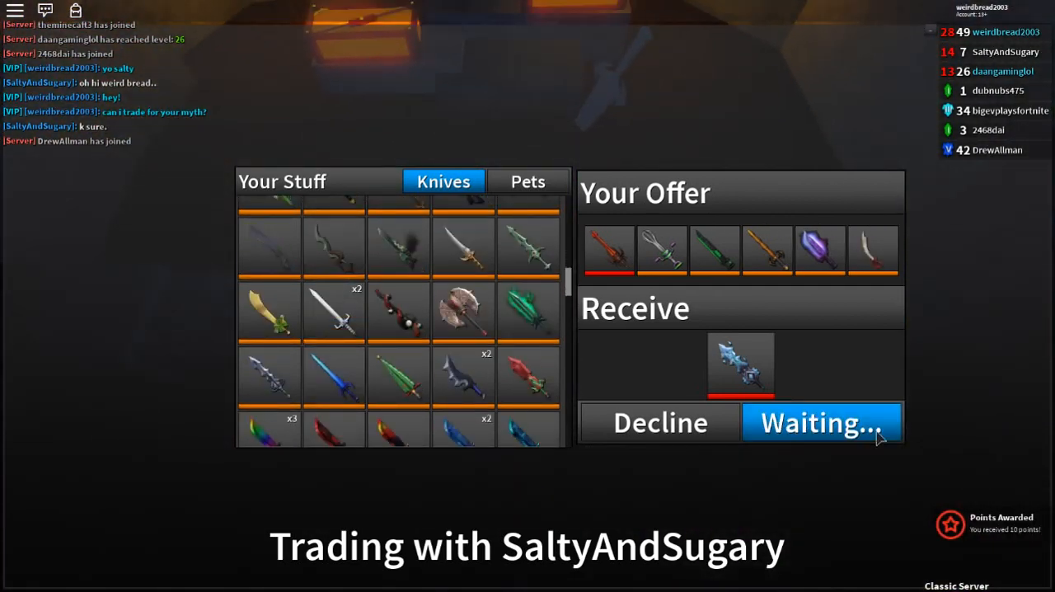
left_click(820, 423)
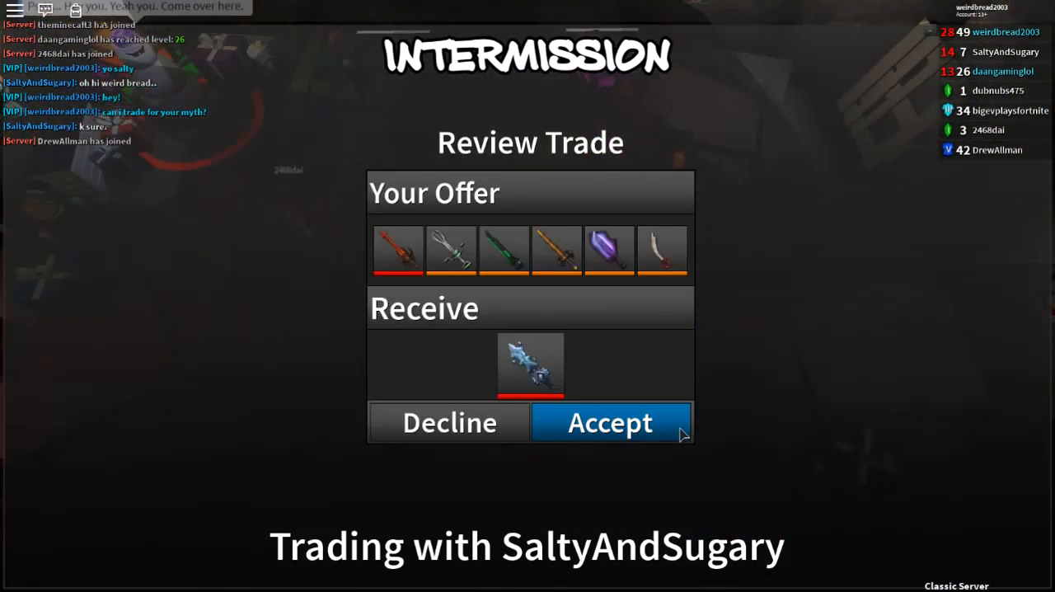
left_click(610, 422)
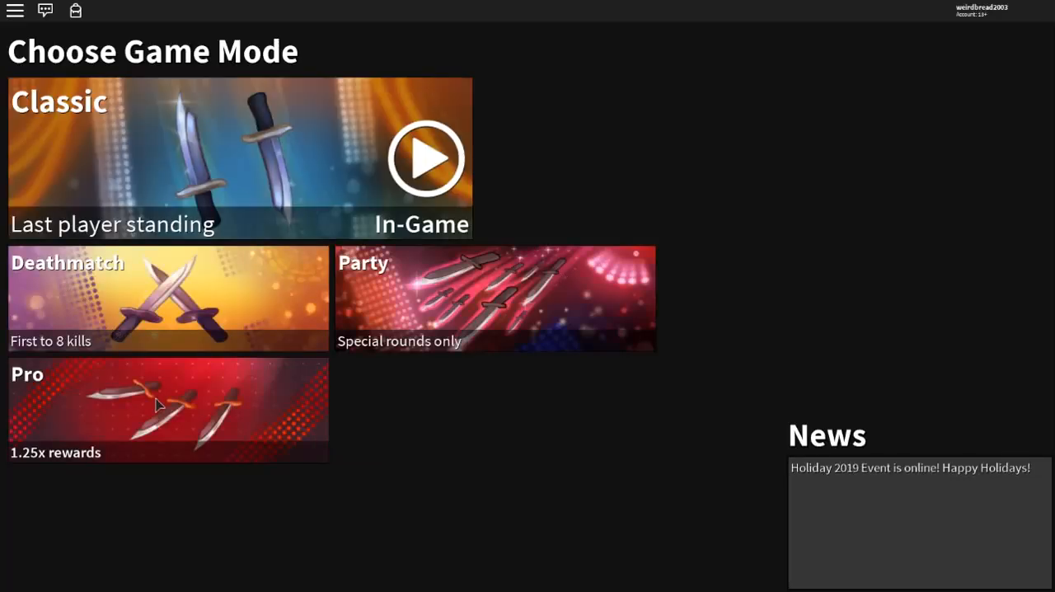
Pick the Pro tile on the Choose Game Mode screen.
left_click(156, 404)
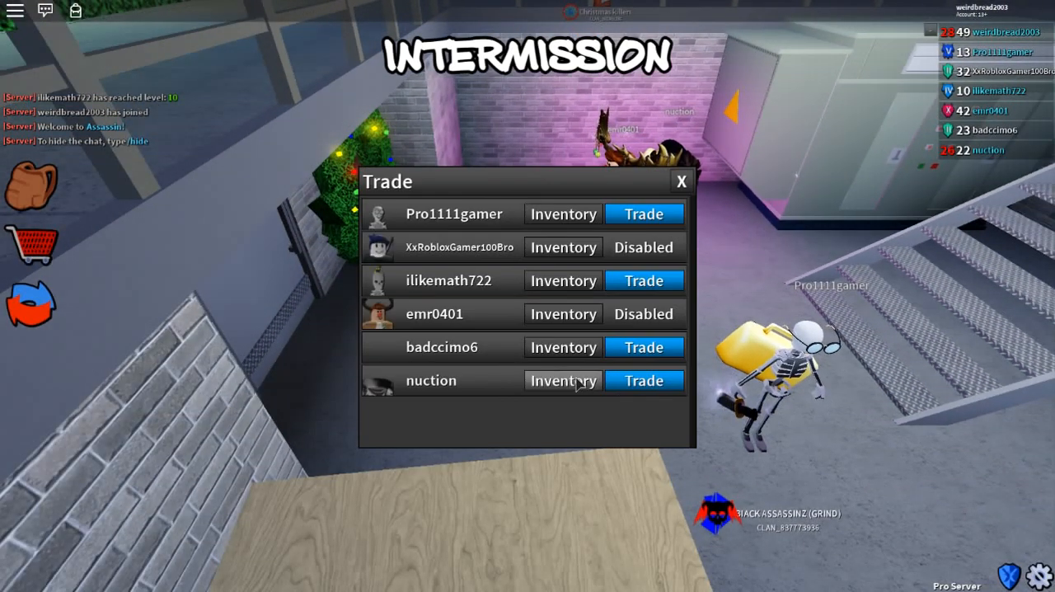
Inspect the last, third and first listed players' knife inventories, returning to the list between each.
left_click(563, 380)
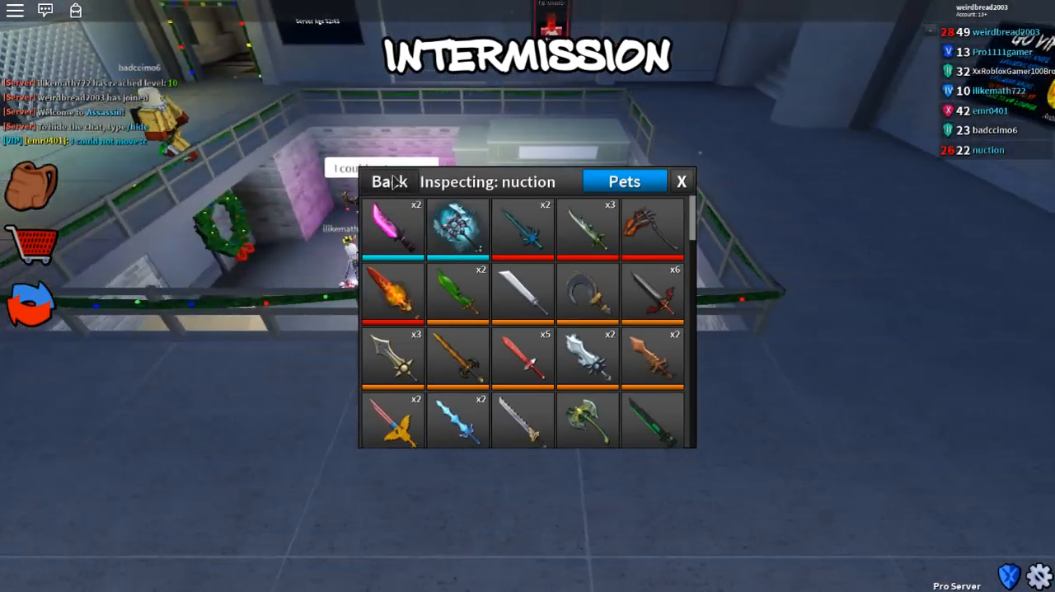
left_click(387, 181)
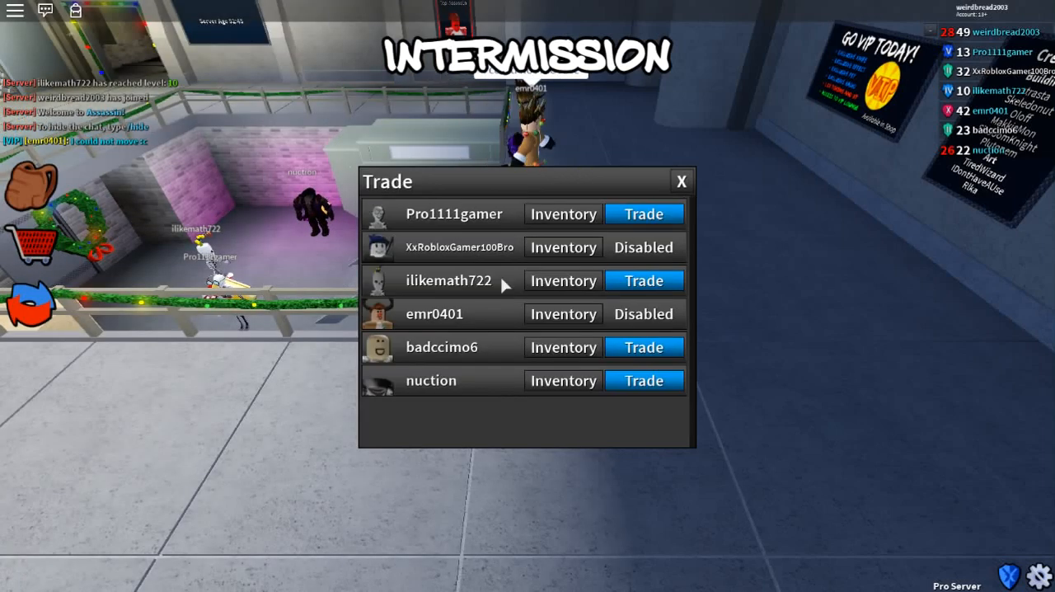
left_click(562, 347)
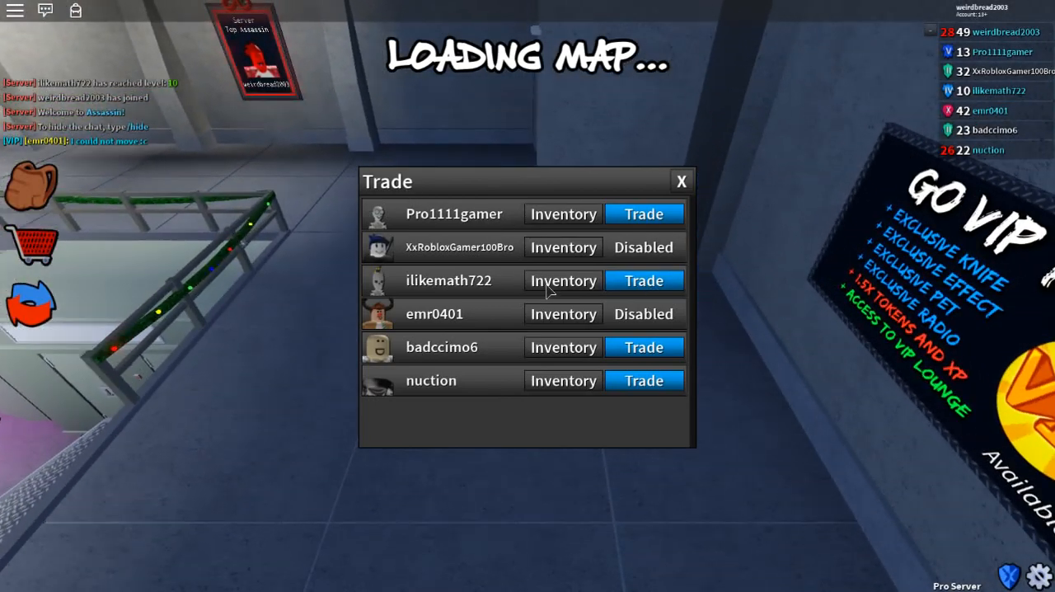
left_click(563, 280)
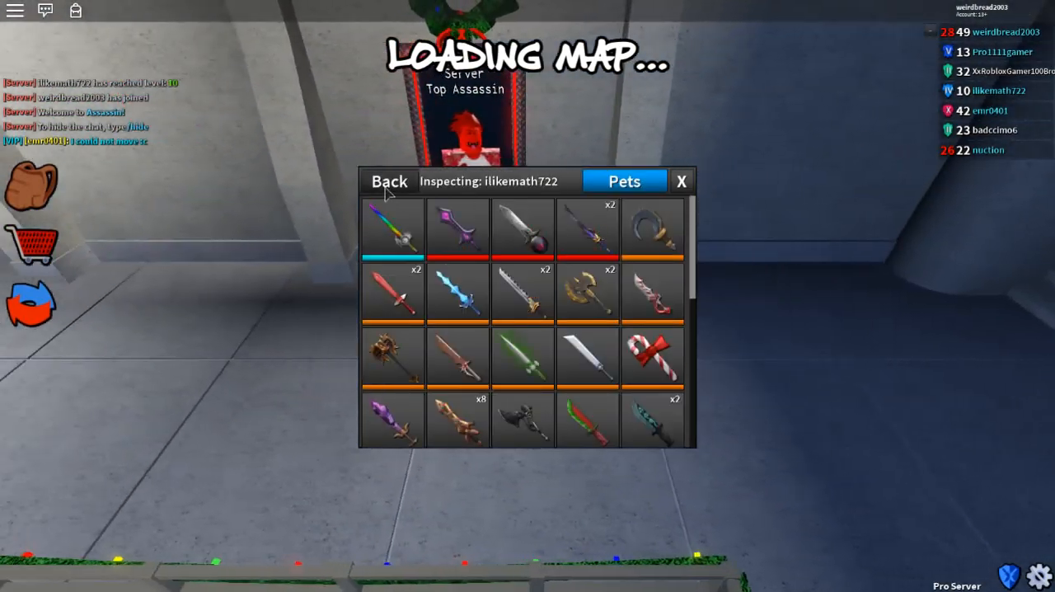
left_click(387, 181)
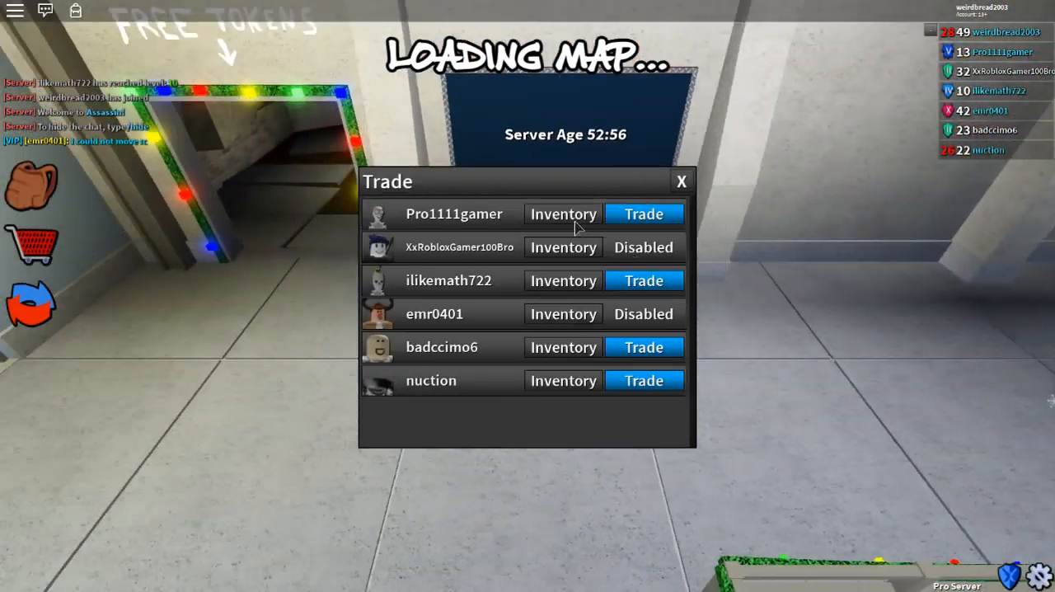
left_click(563, 213)
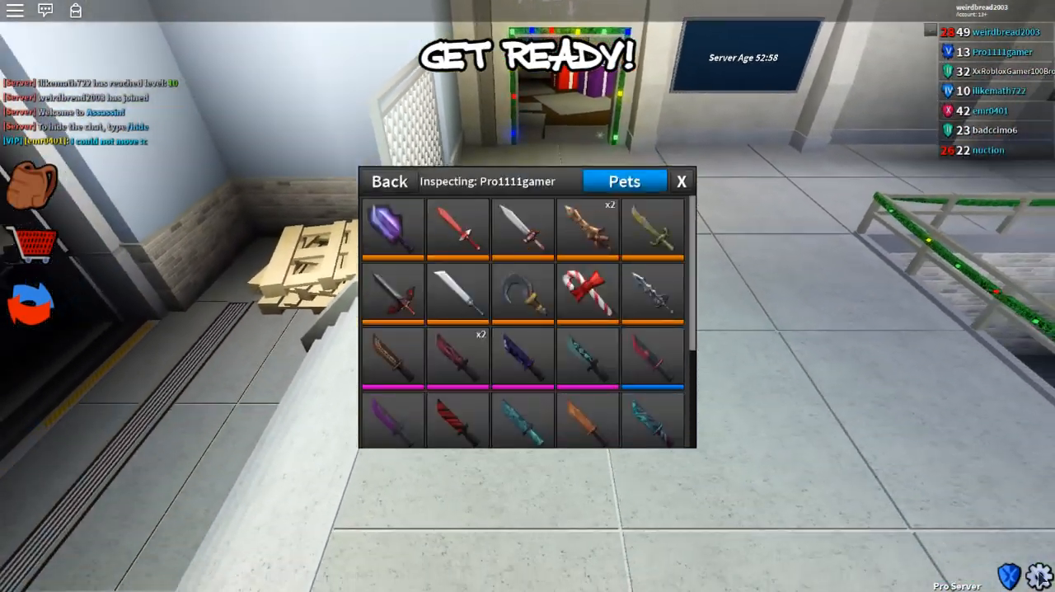
left_click(681, 181)
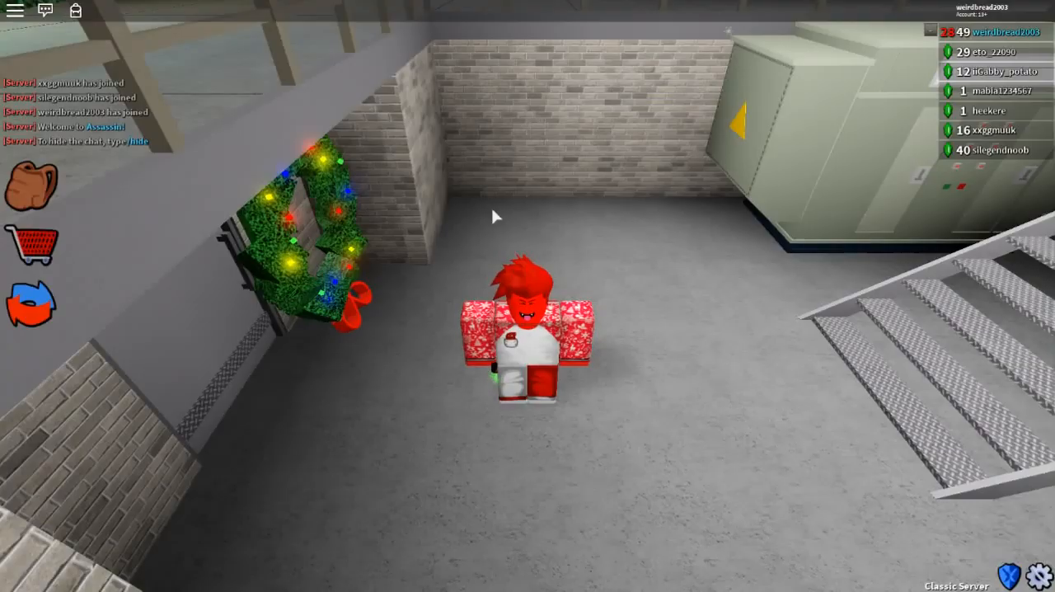
Use Settings and Switch Gamemode to move from Classic to Pro.
left_click(1037, 585)
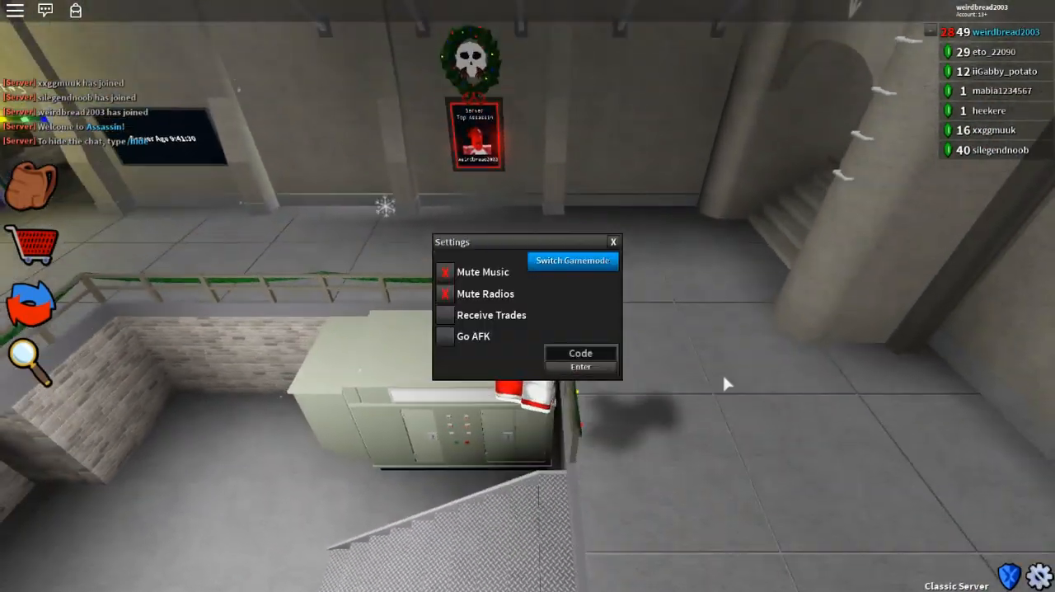
left_click(572, 261)
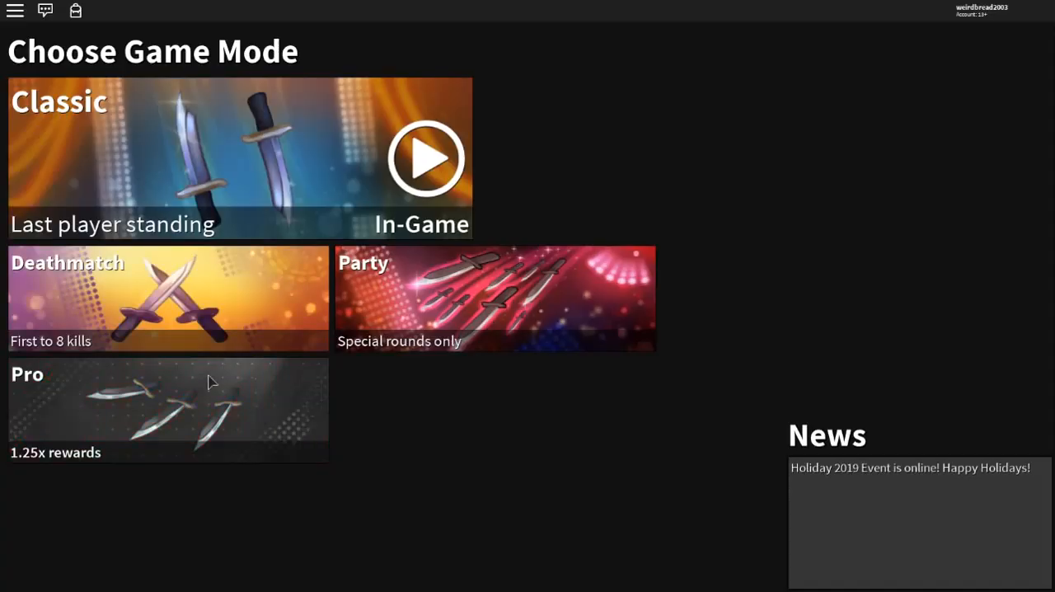
left_click(165, 408)
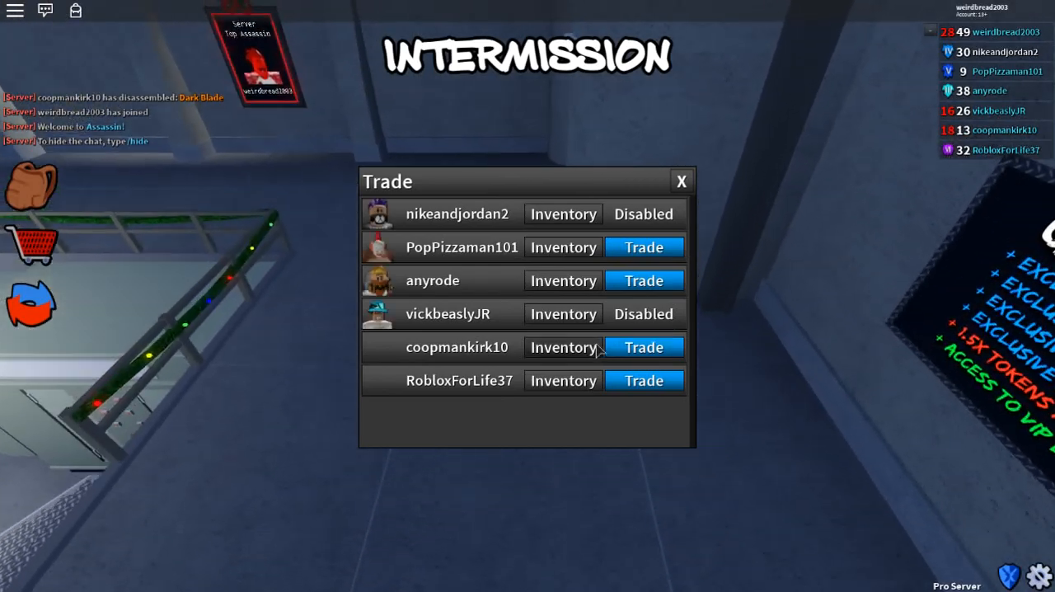
Inspect the fifth and fourth listed players' knife inventories on the new Pro server.
left_click(563, 346)
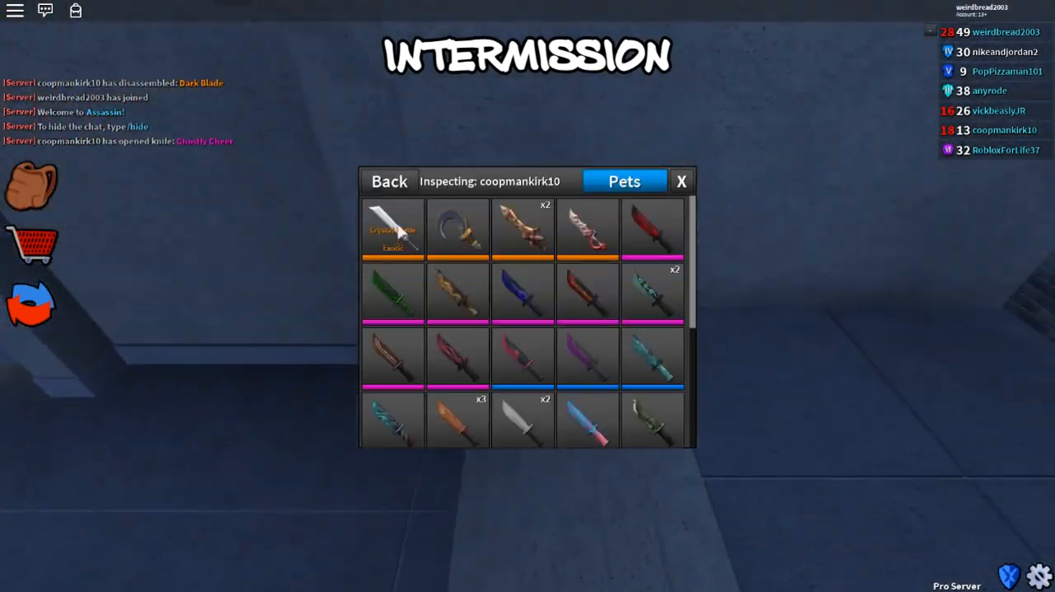
left_click(388, 181)
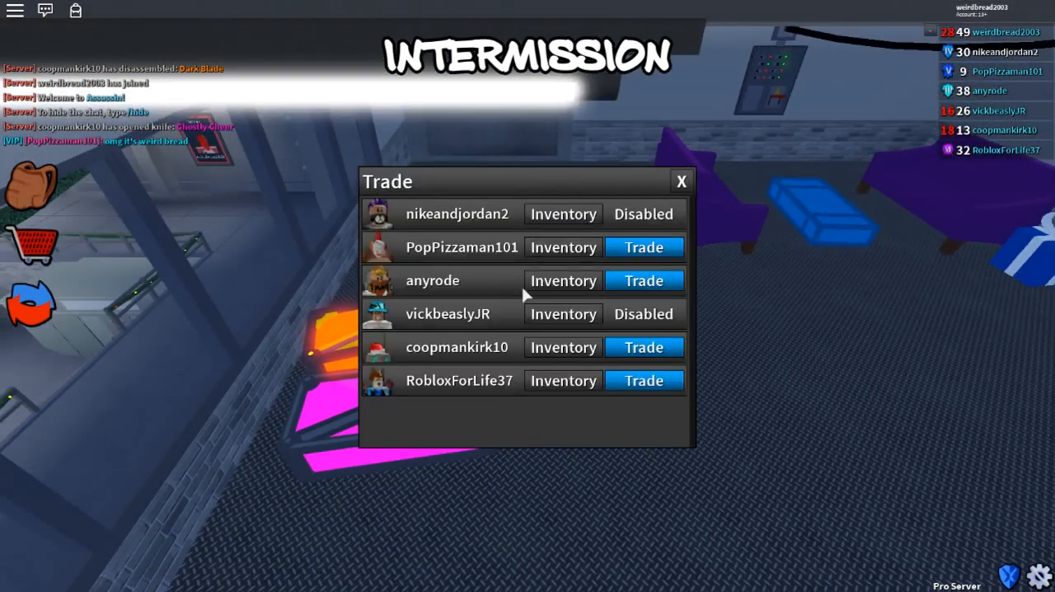
left_click(563, 313)
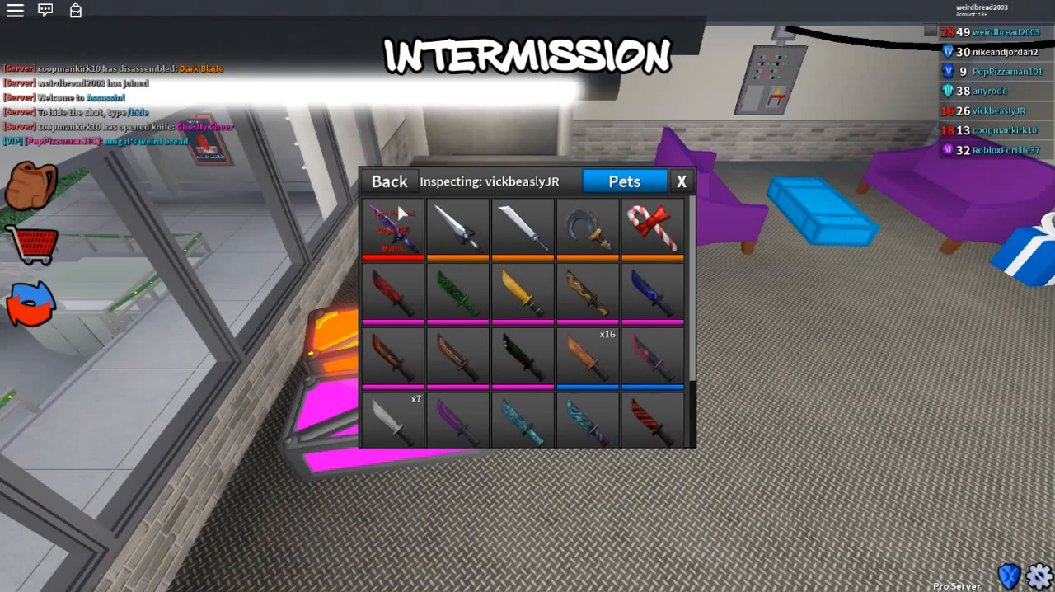
left_click(987, 91)
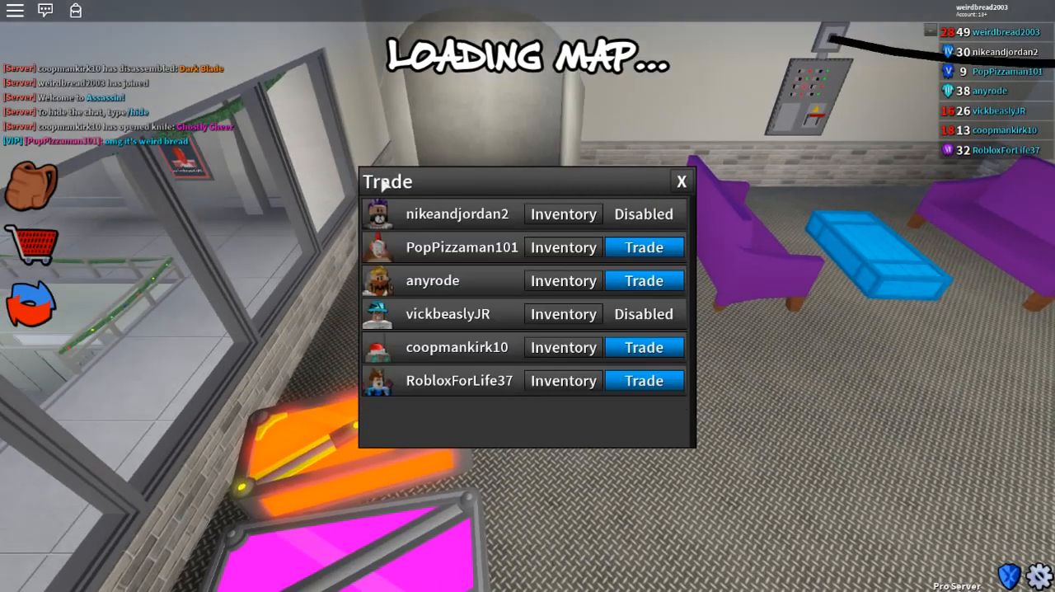
left_click(563, 213)
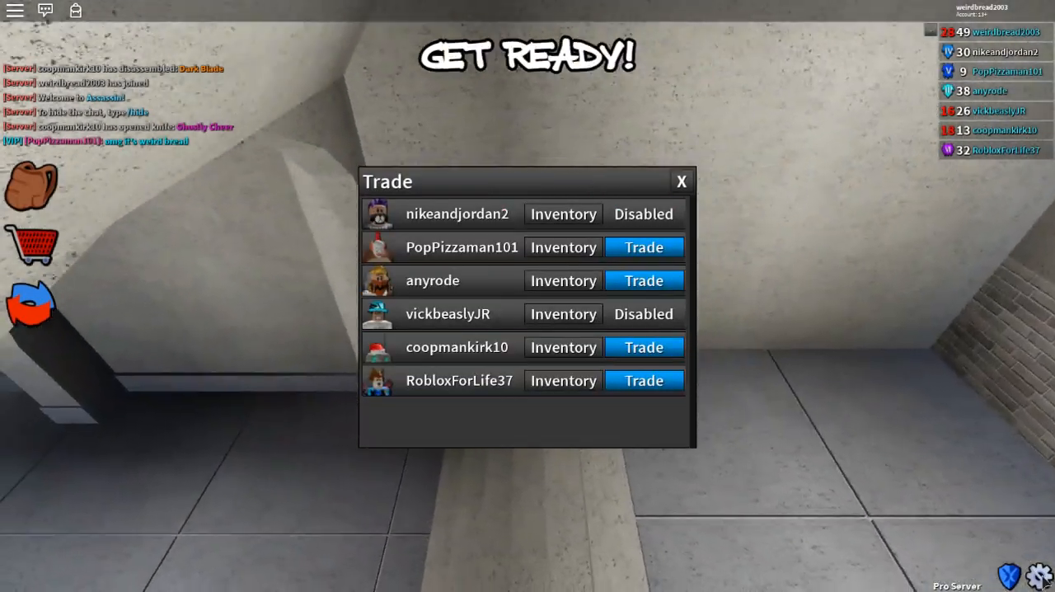
left_click(680, 181)
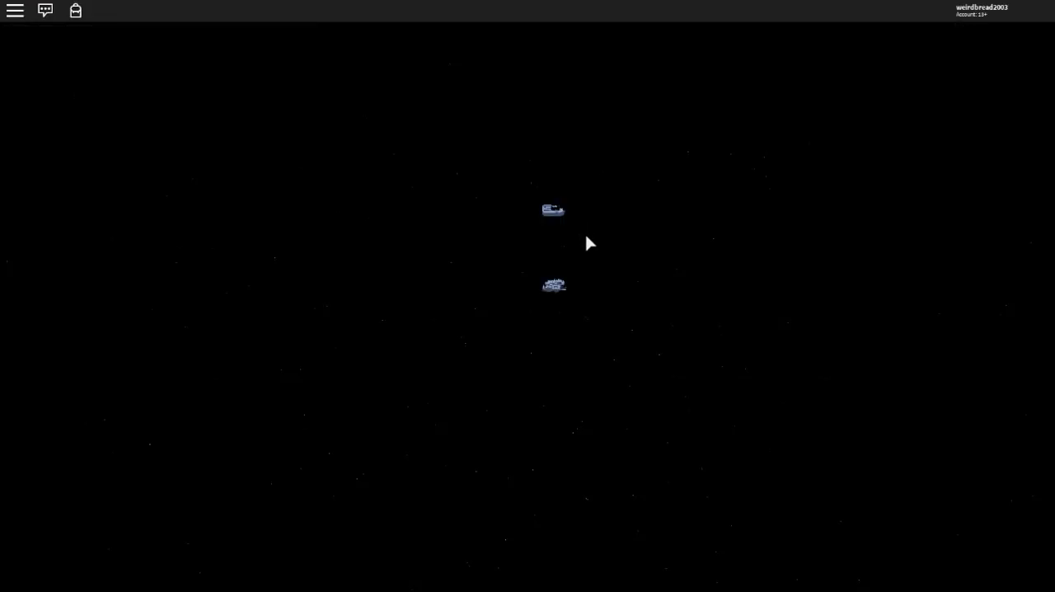
mouse_move(534, 84)
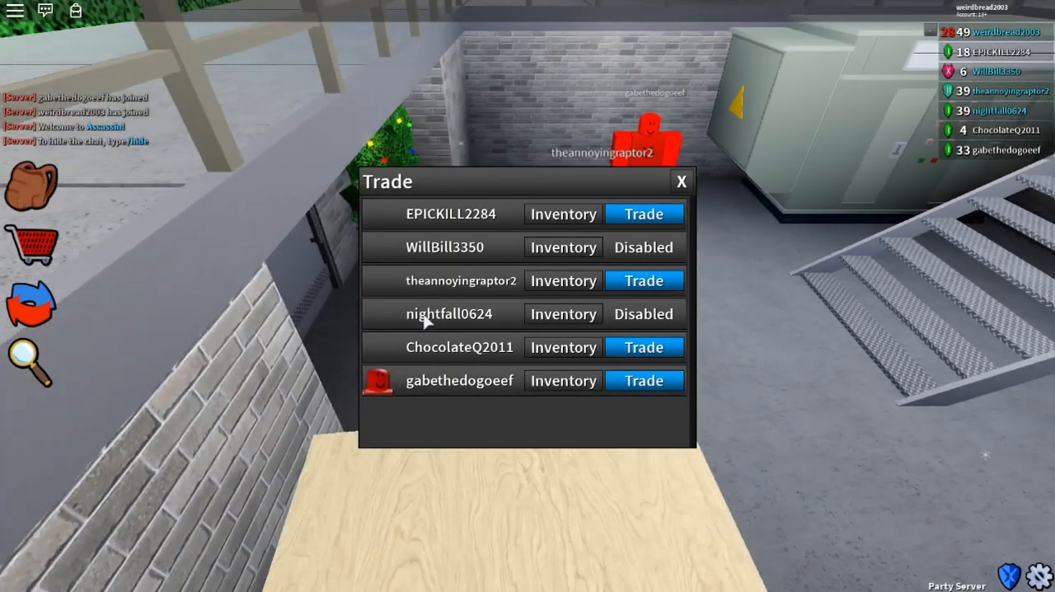
Check the second listed player's knife inventory on the Party server and return to the list.
left_click(562, 246)
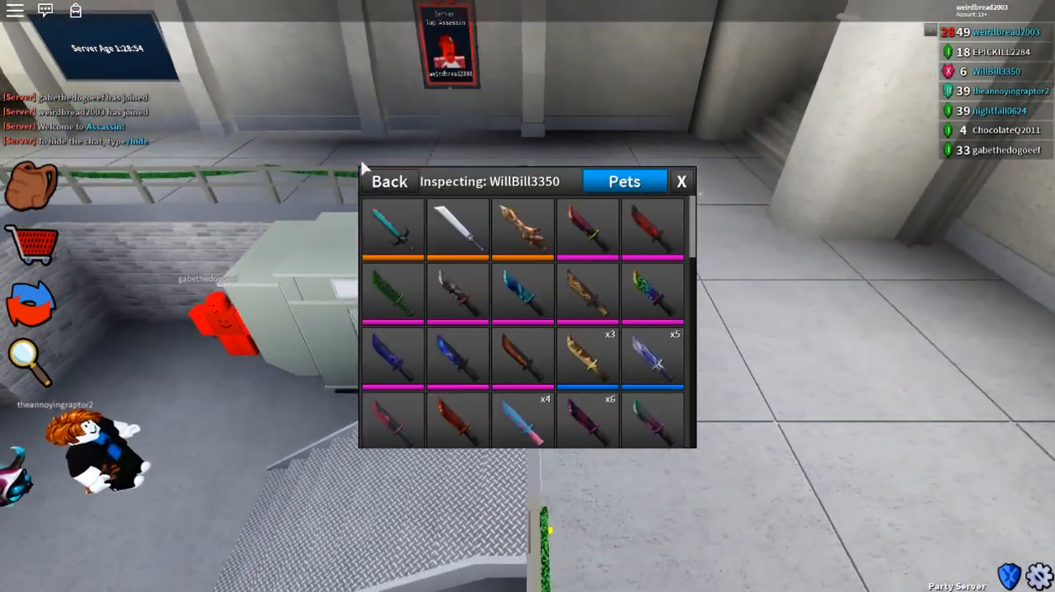
left_click(388, 180)
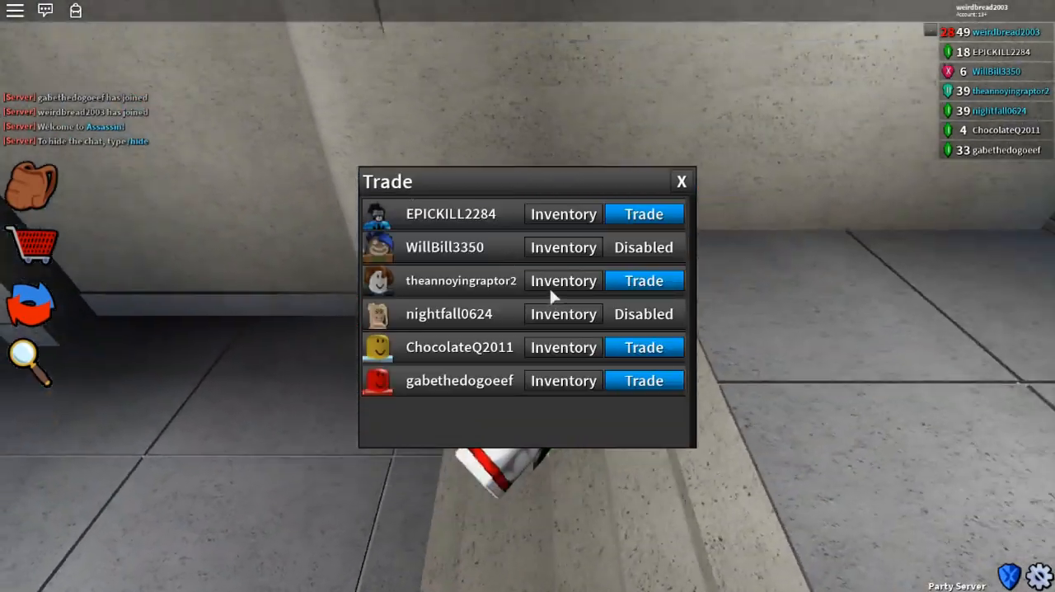
left_click(563, 281)
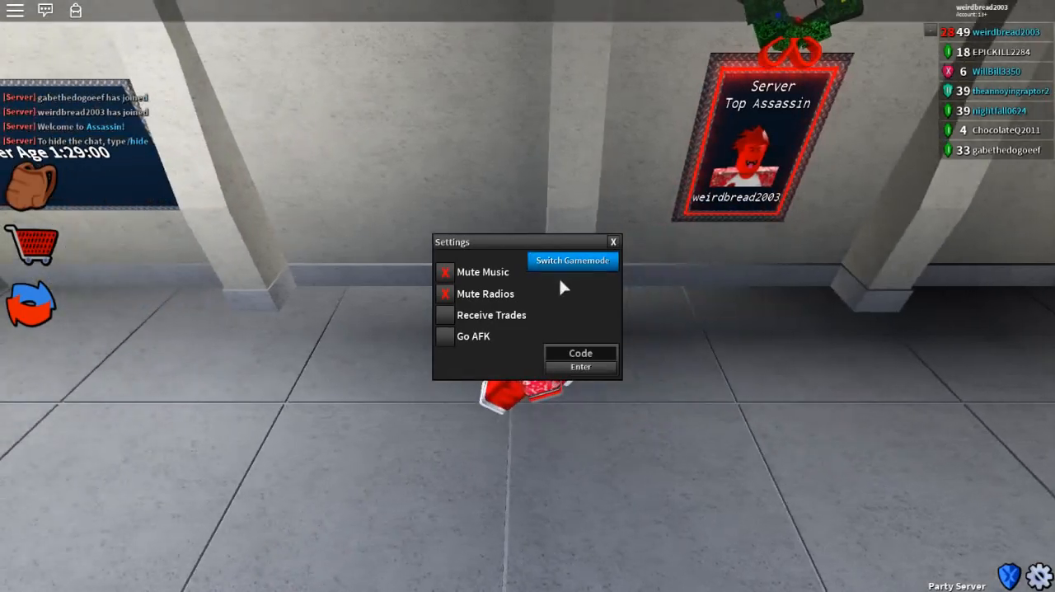
Use Switch Gamemode to leave the Party server for Pro.
left_click(572, 261)
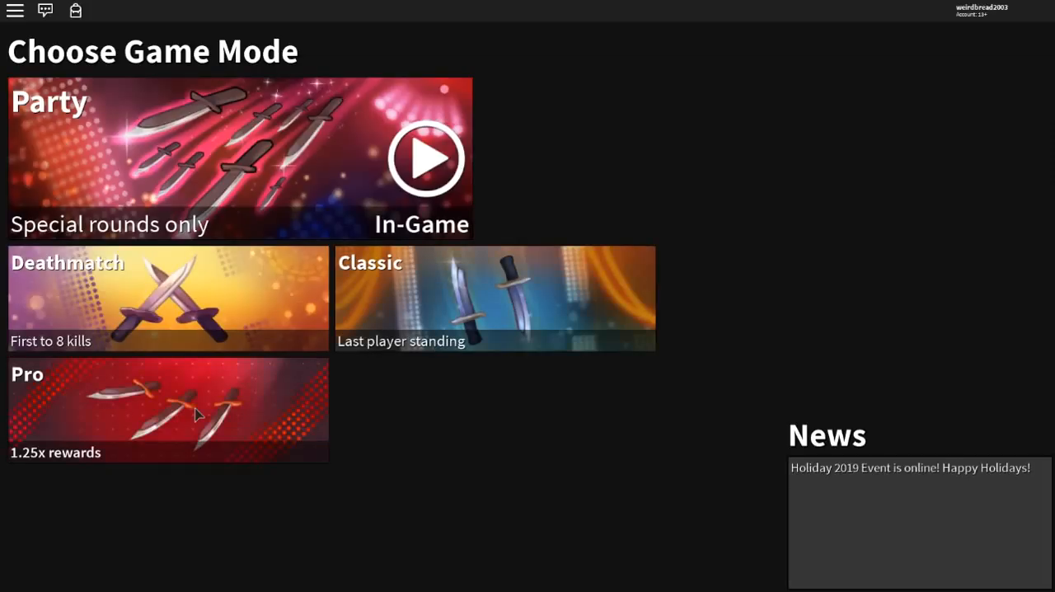
left_click(167, 410)
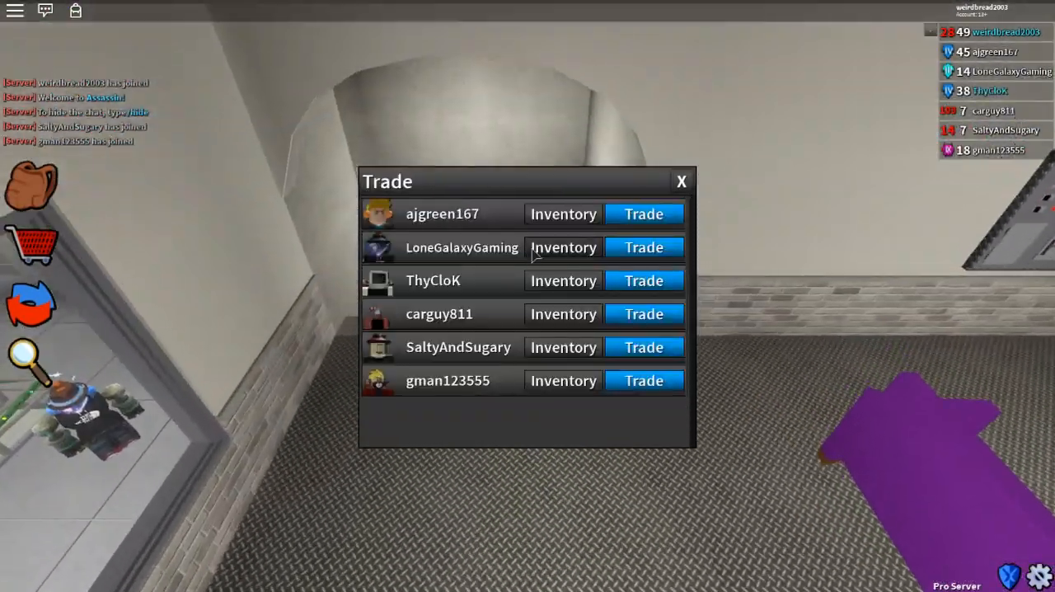
View LoneGalaxyGaming's knife inventory, then leave the player list.
left_click(563, 248)
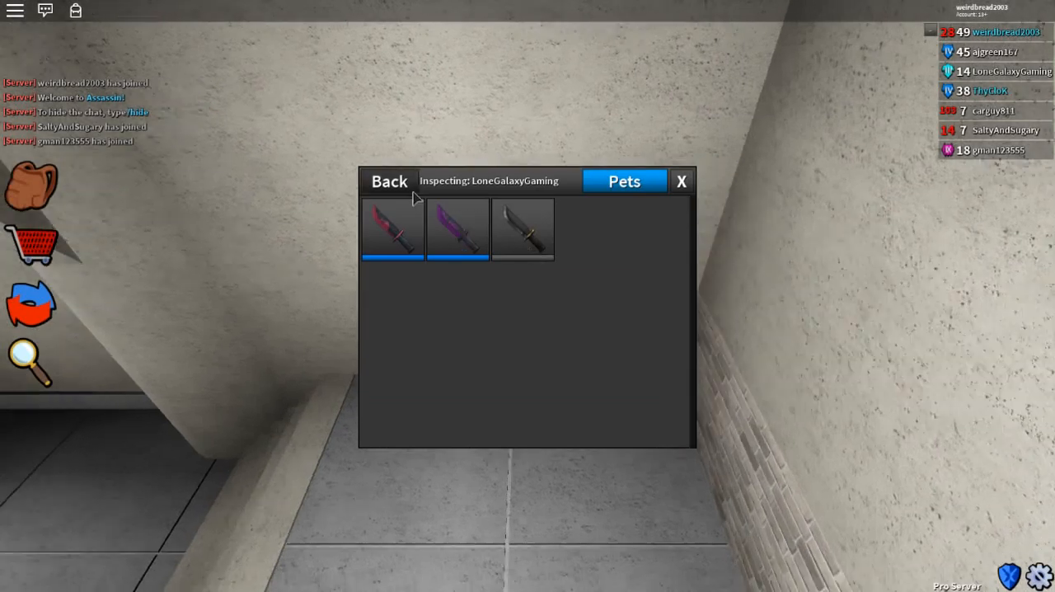
left_click(388, 181)
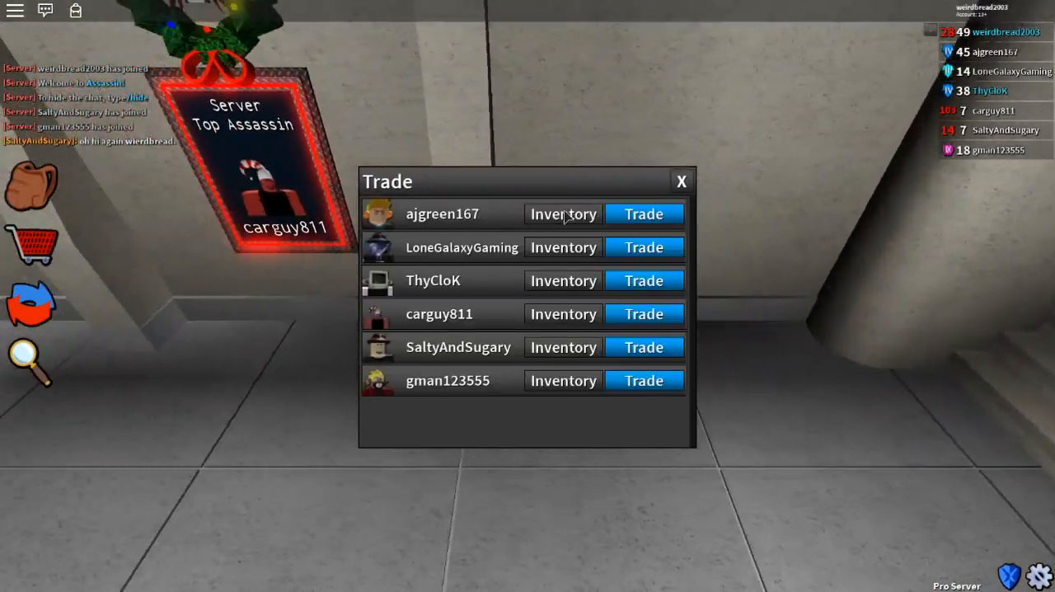
left_click(563, 214)
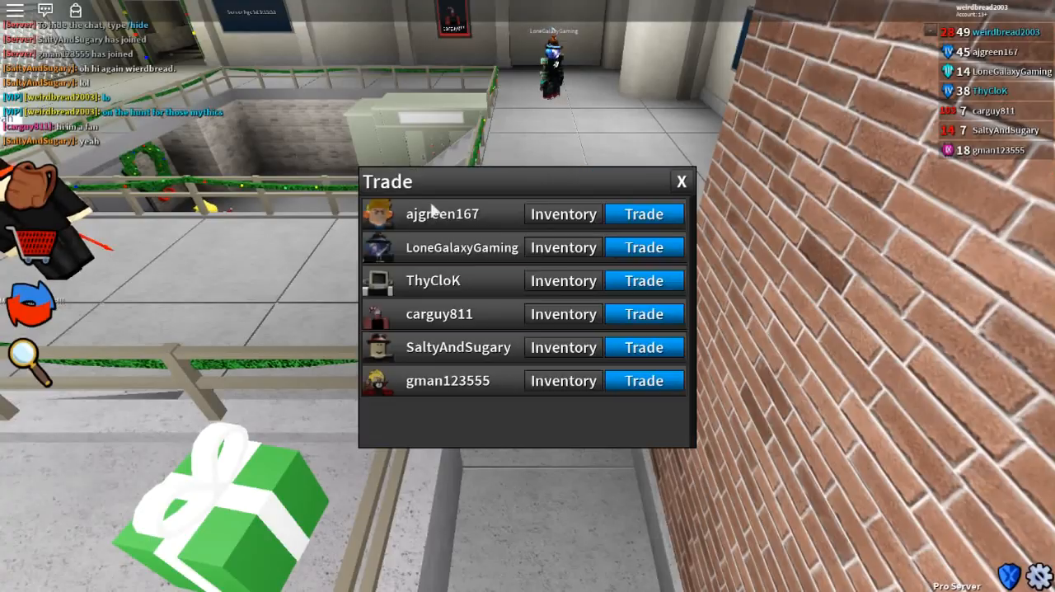
left_click(563, 347)
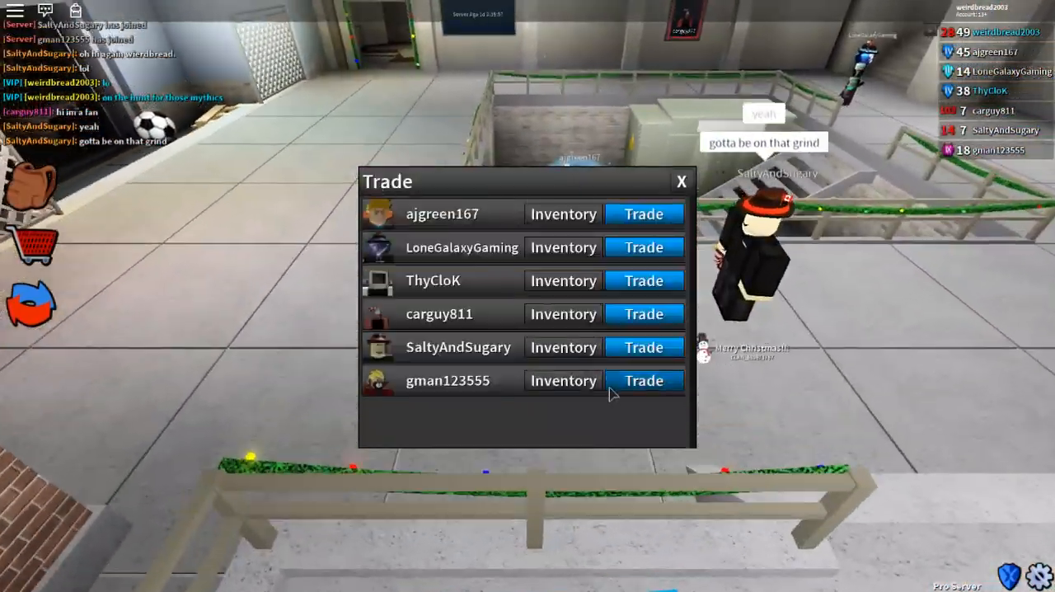
left_click(563, 380)
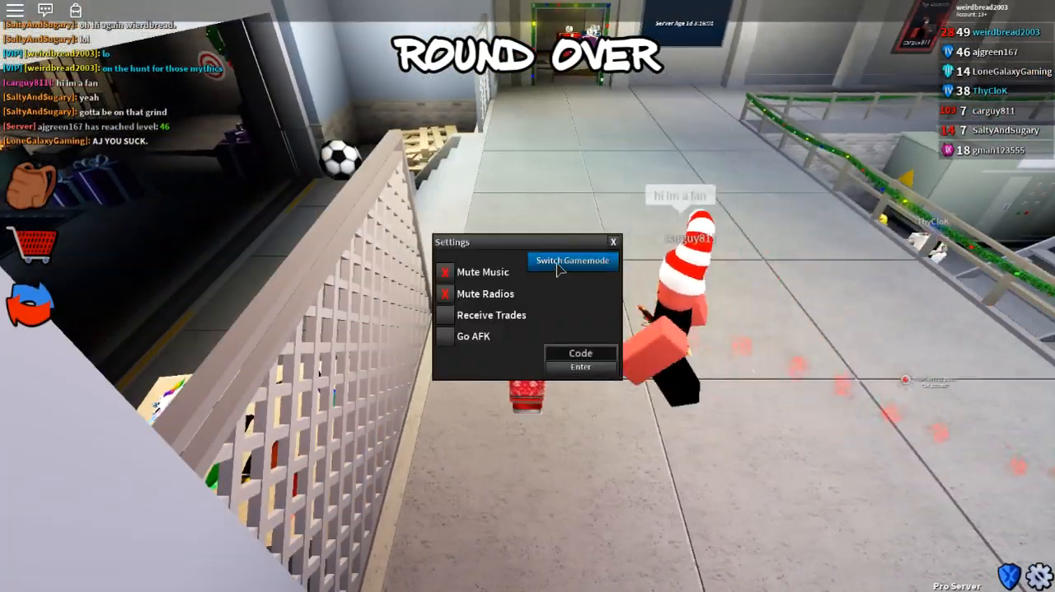
Bring up the game mode menu to choose Classic.
left_click(572, 261)
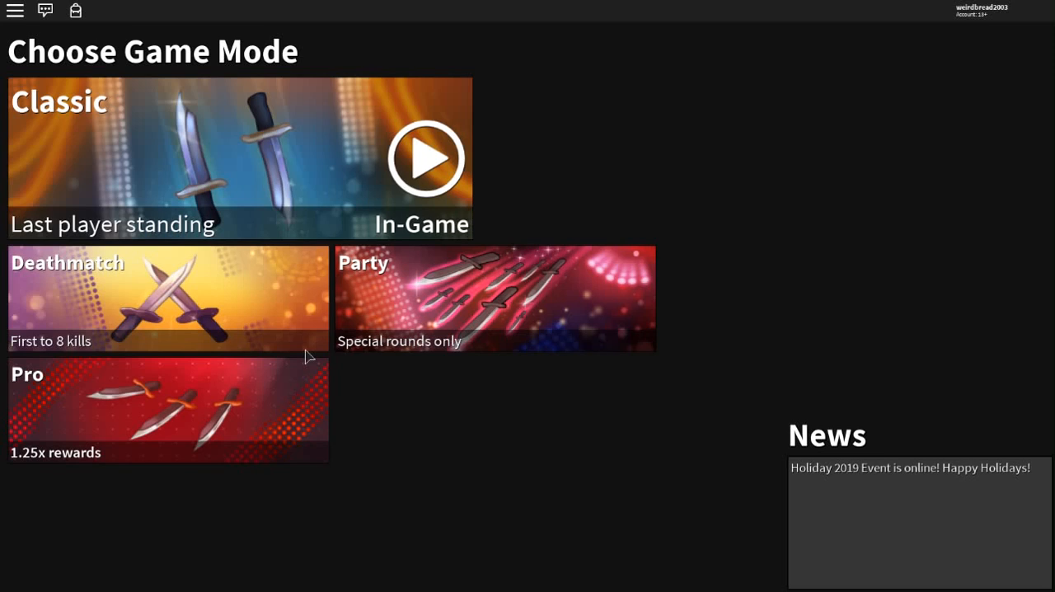
mouse_move(299, 334)
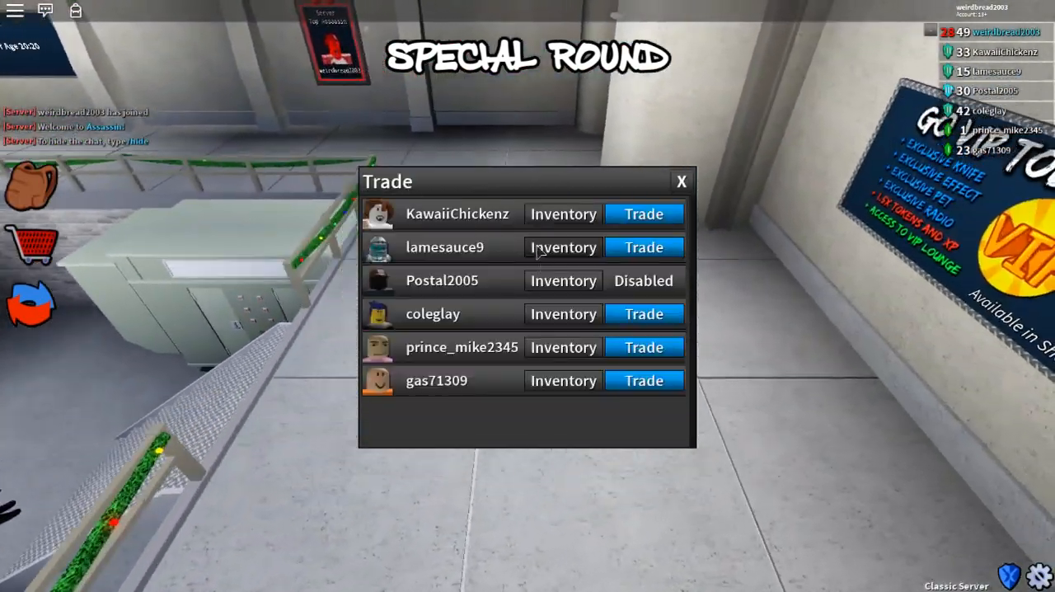
left_click(564, 246)
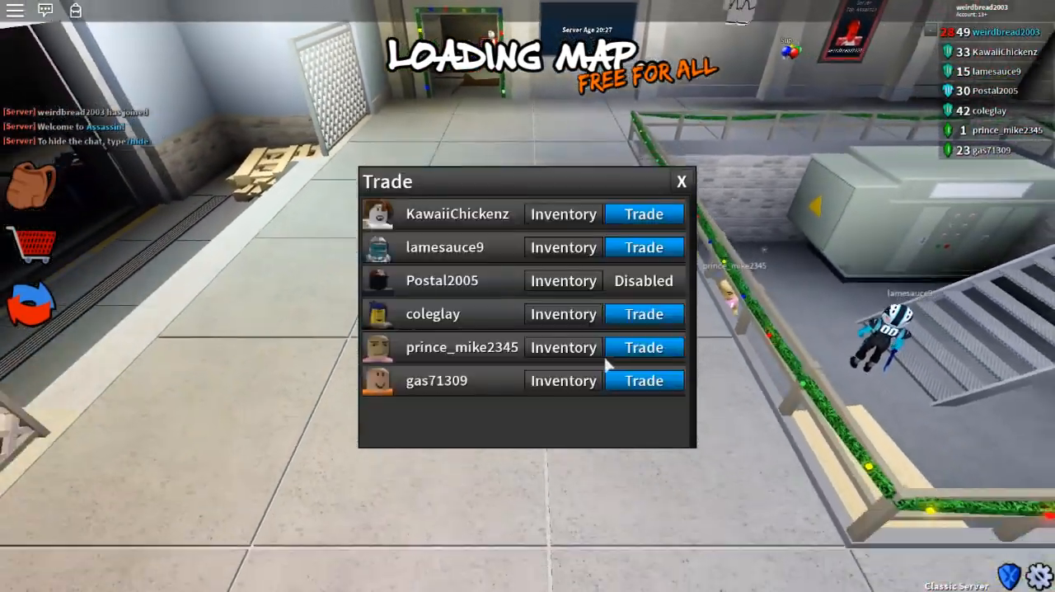
left_click(563, 347)
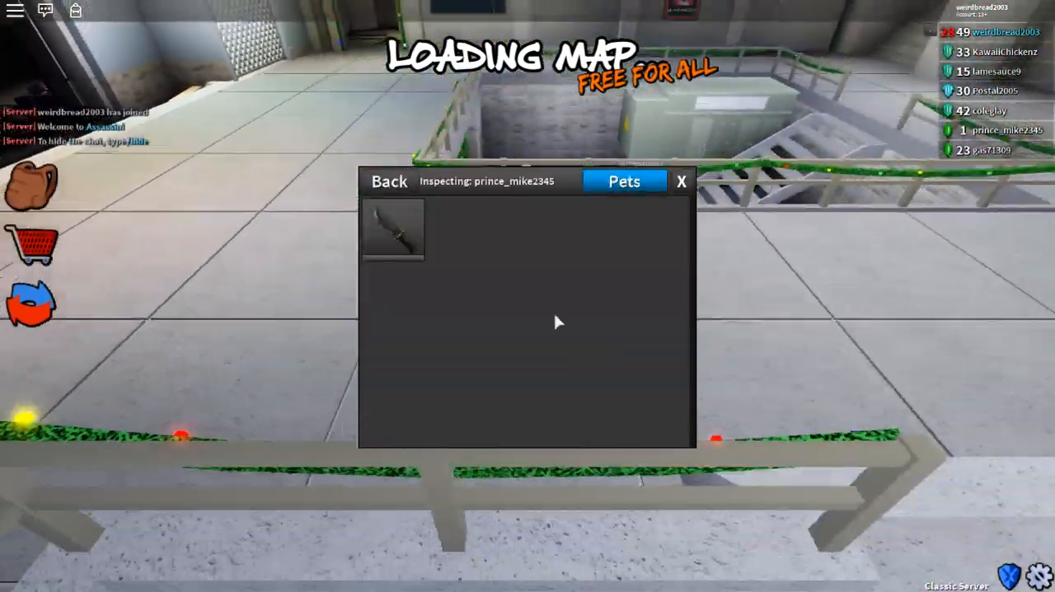
left_click(388, 181)
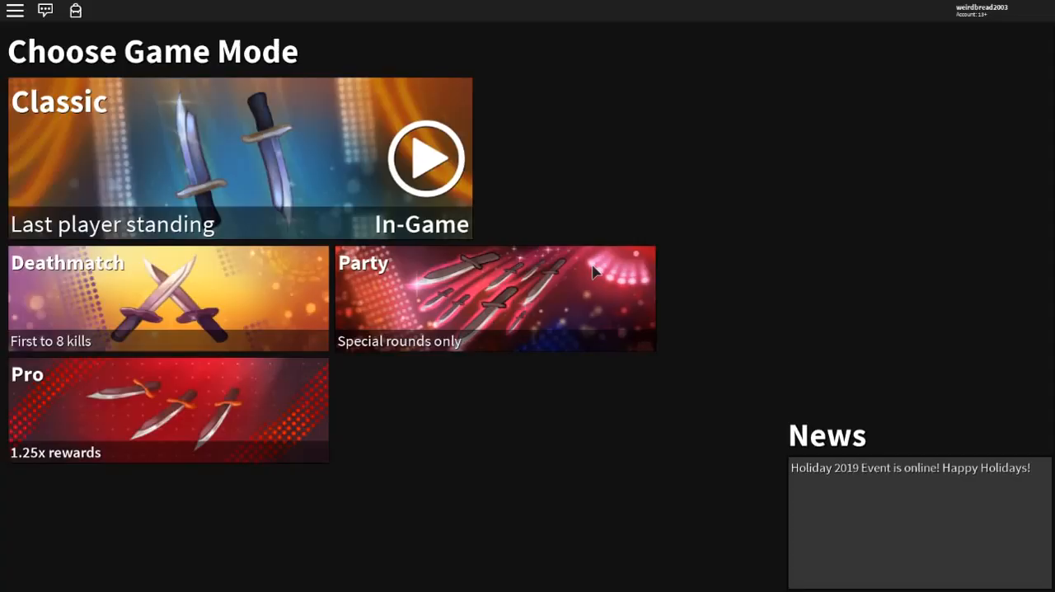
mouse_move(886, 481)
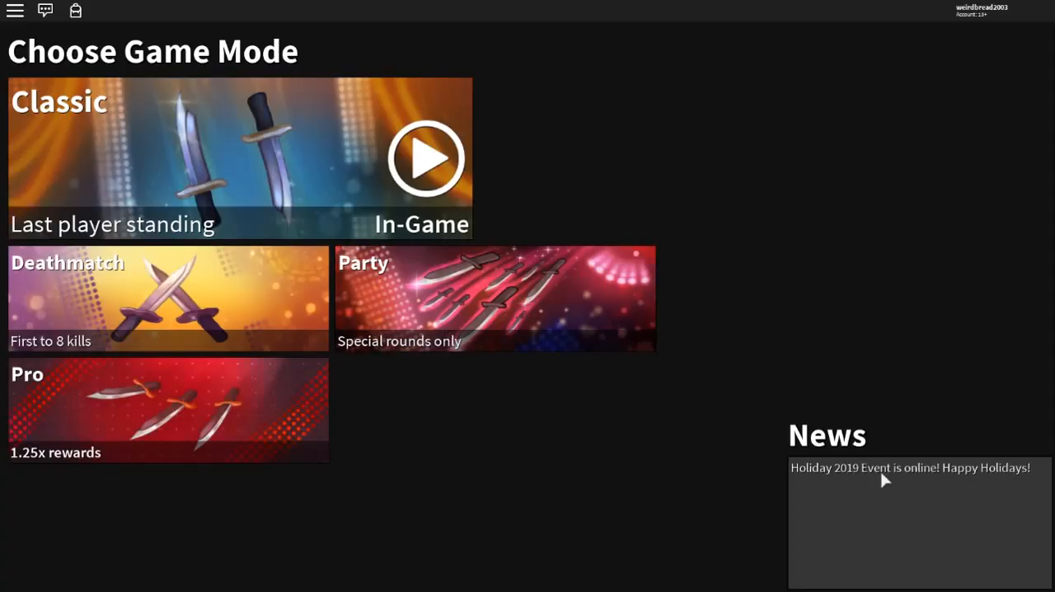
mouse_move(897, 489)
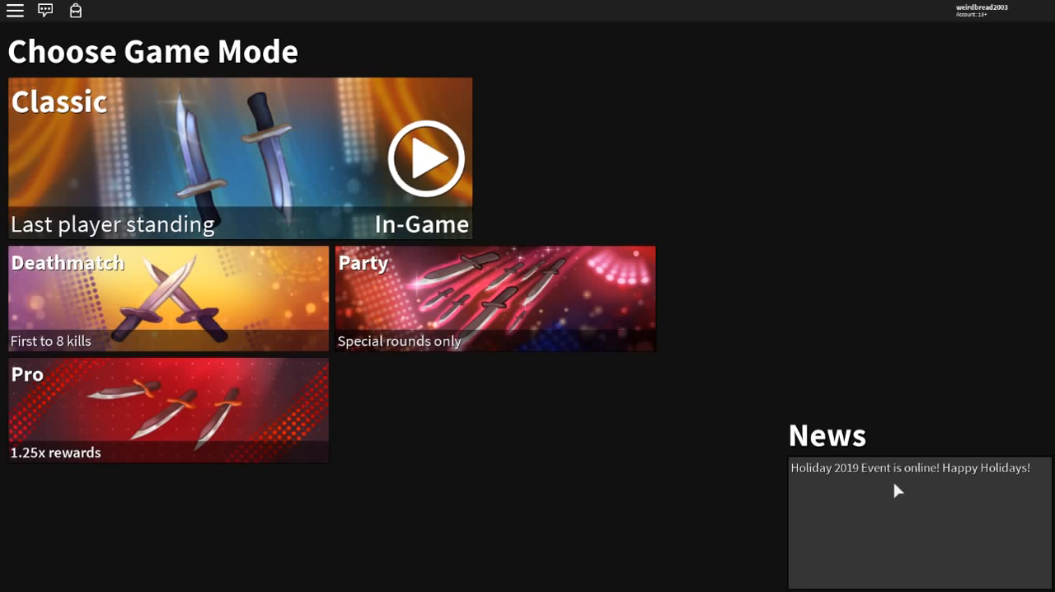
mouse_move(115, 444)
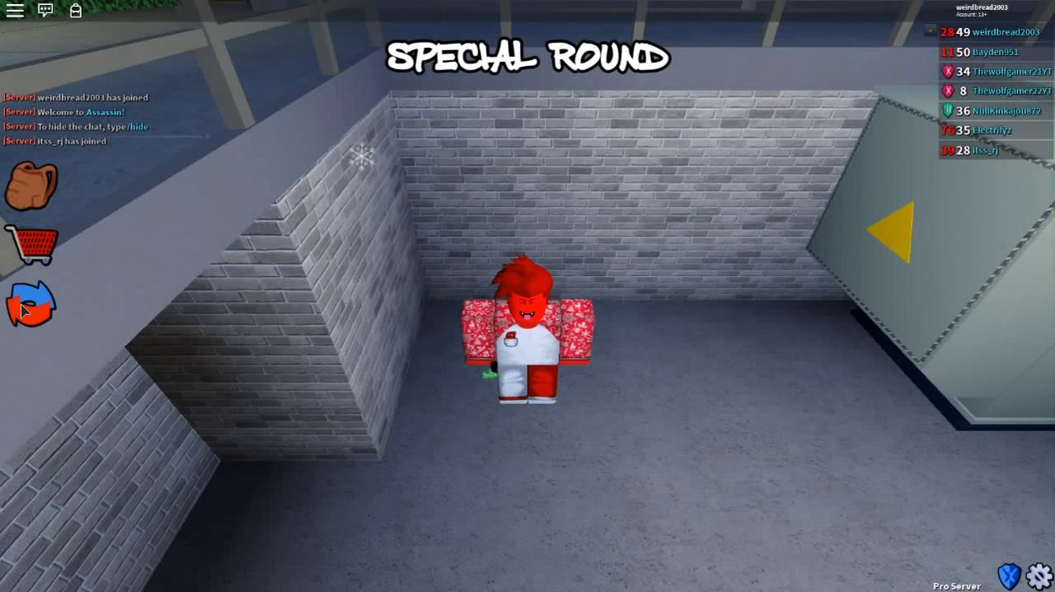
left_click(29, 307)
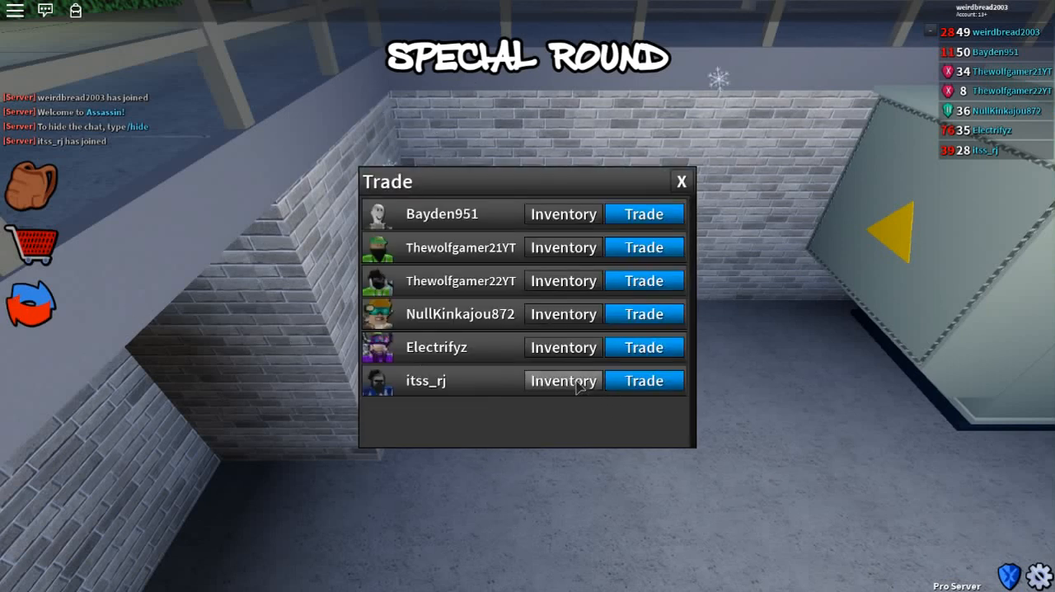
left_click(562, 380)
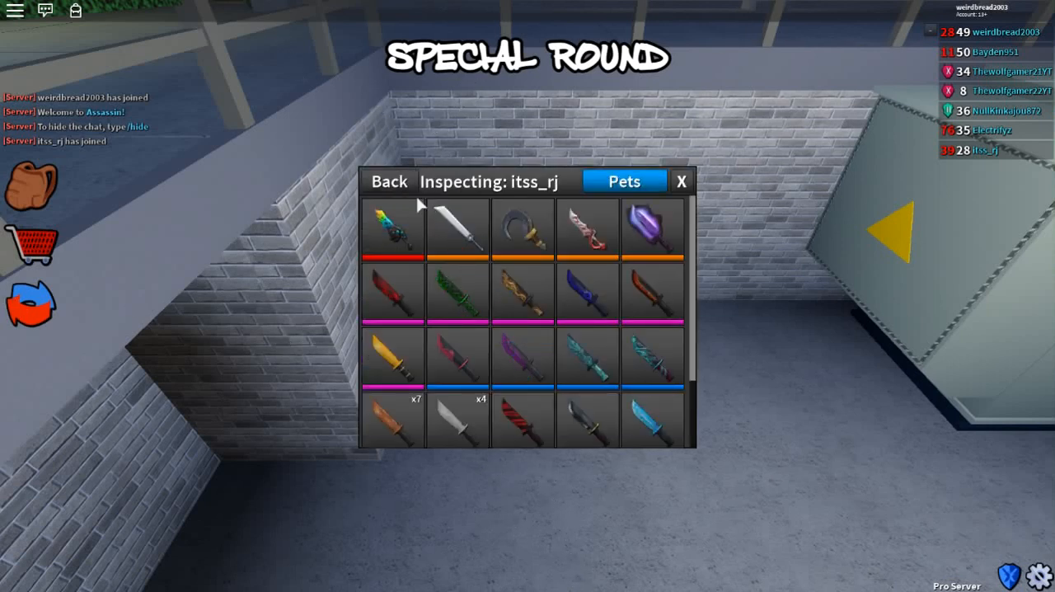
left_click(388, 181)
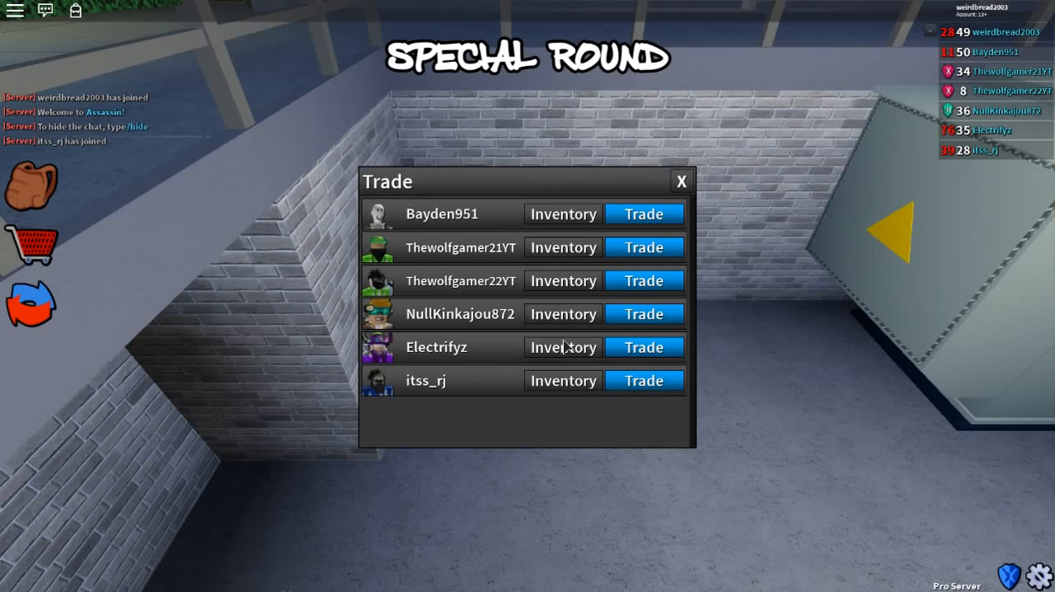
left_click(562, 346)
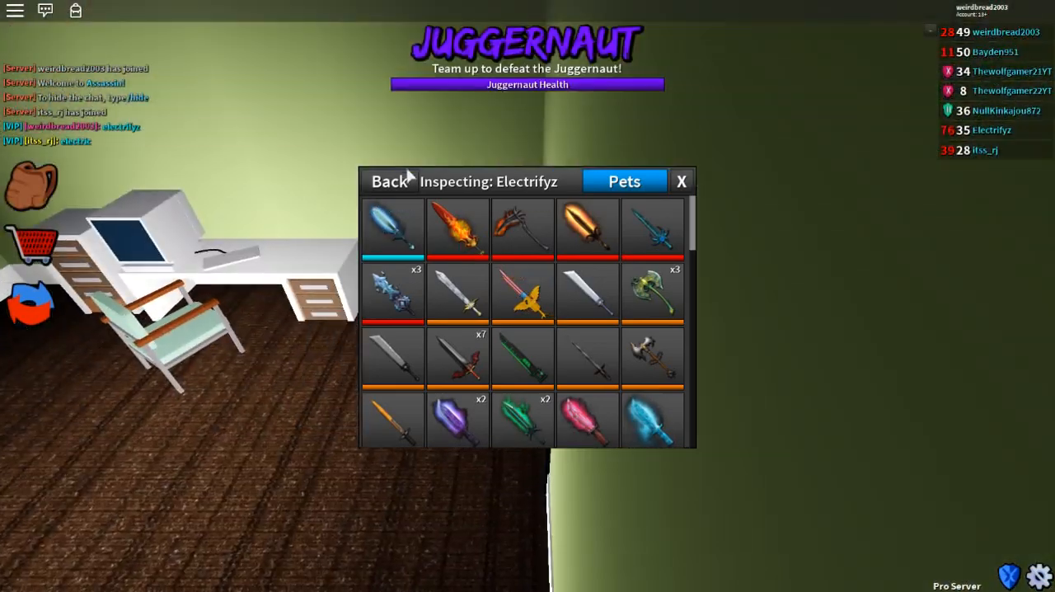
left_click(389, 181)
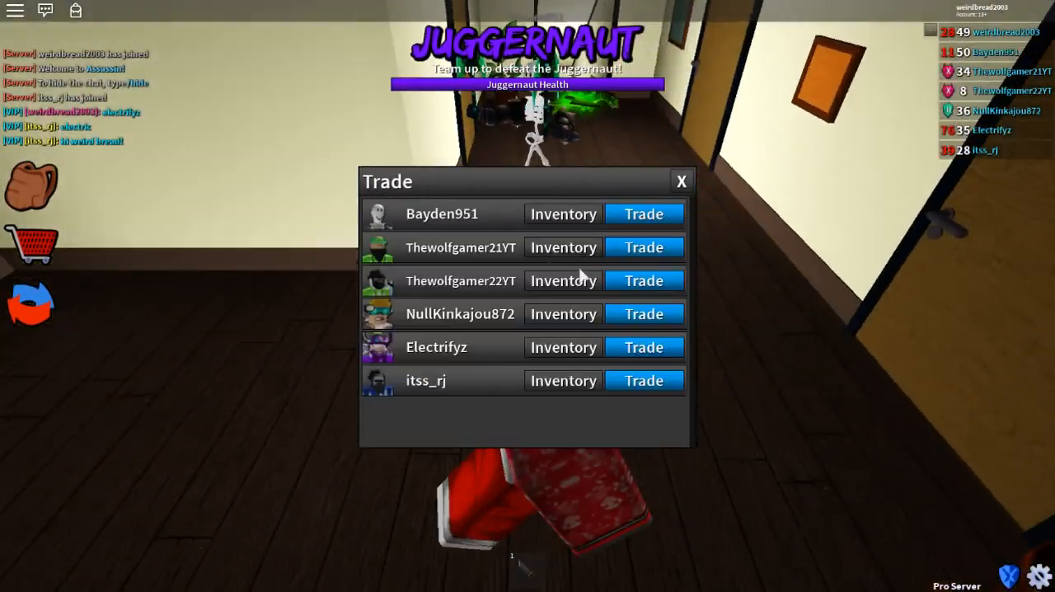
left_click(563, 280)
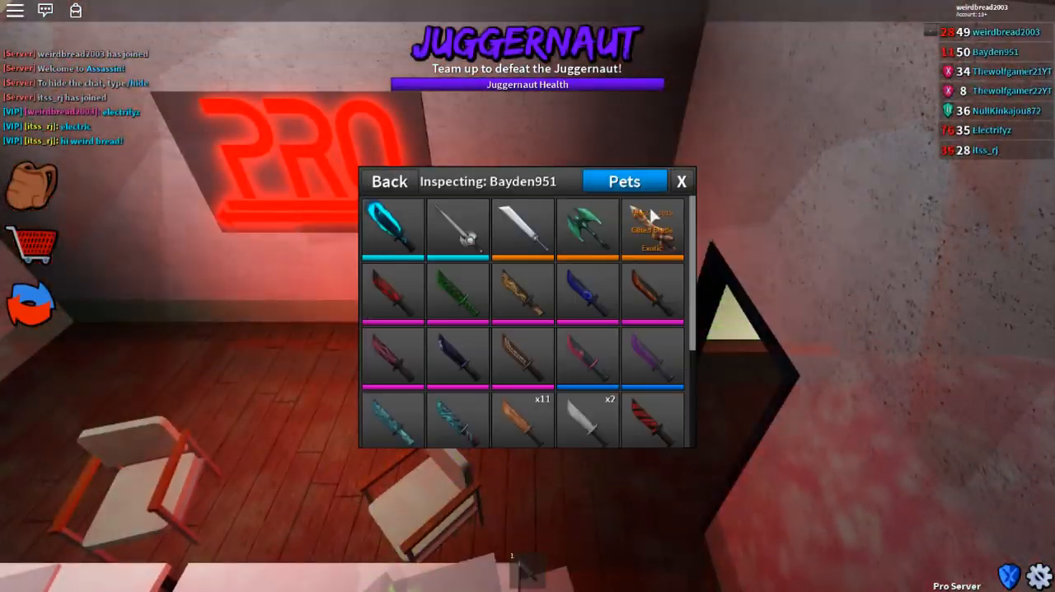
left_click(681, 181)
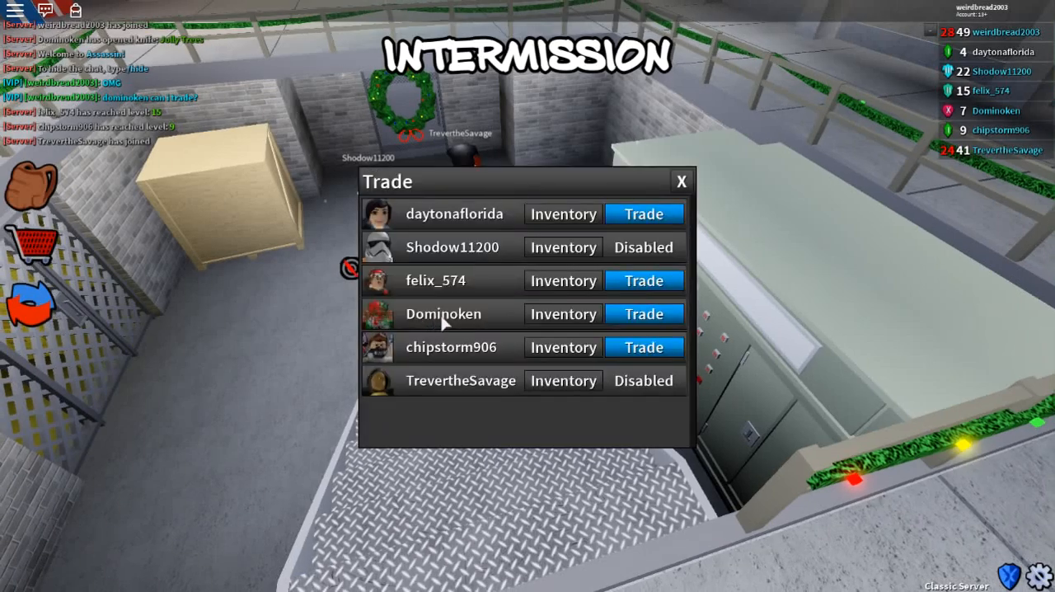
left_click(645, 314)
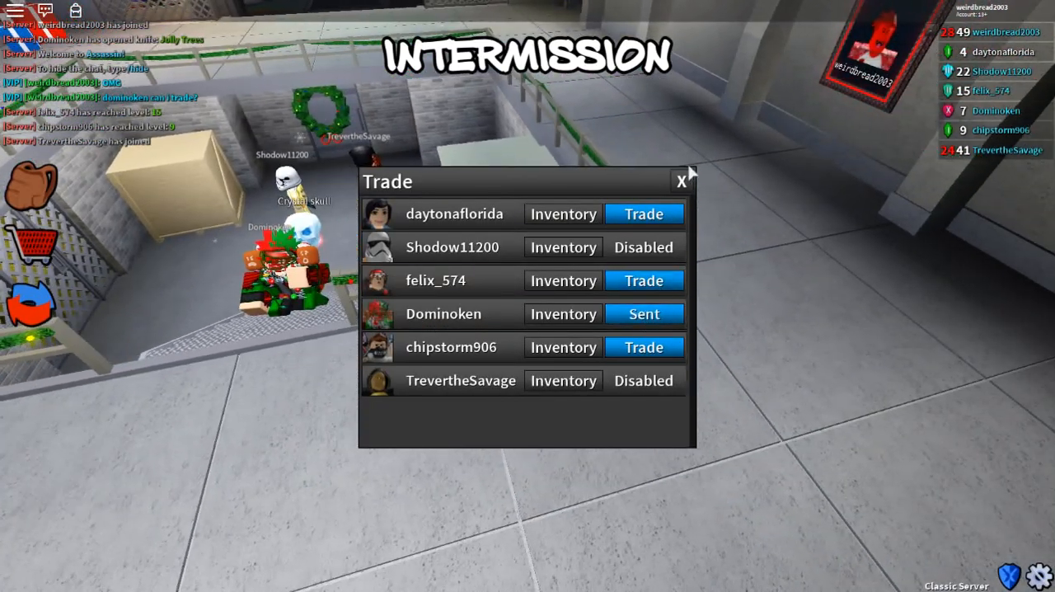
left_click(643, 313)
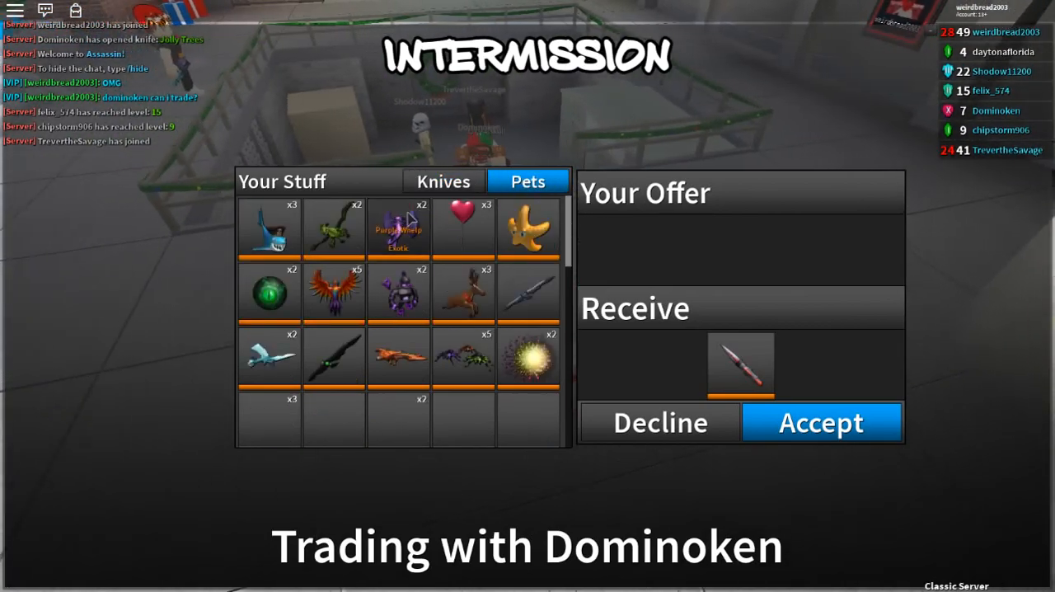
left_click(660, 422)
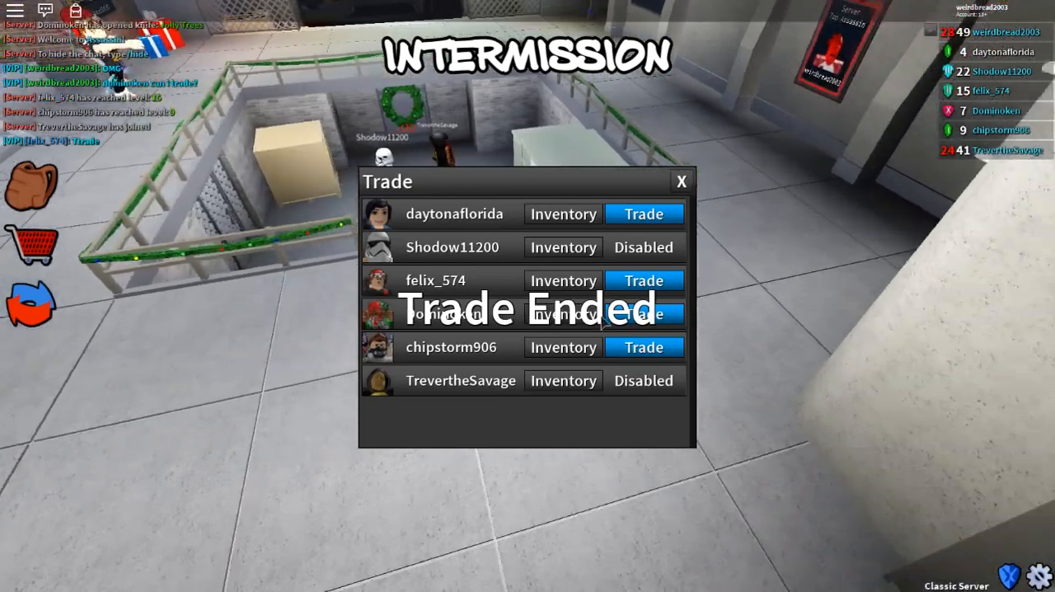
left_click(643, 313)
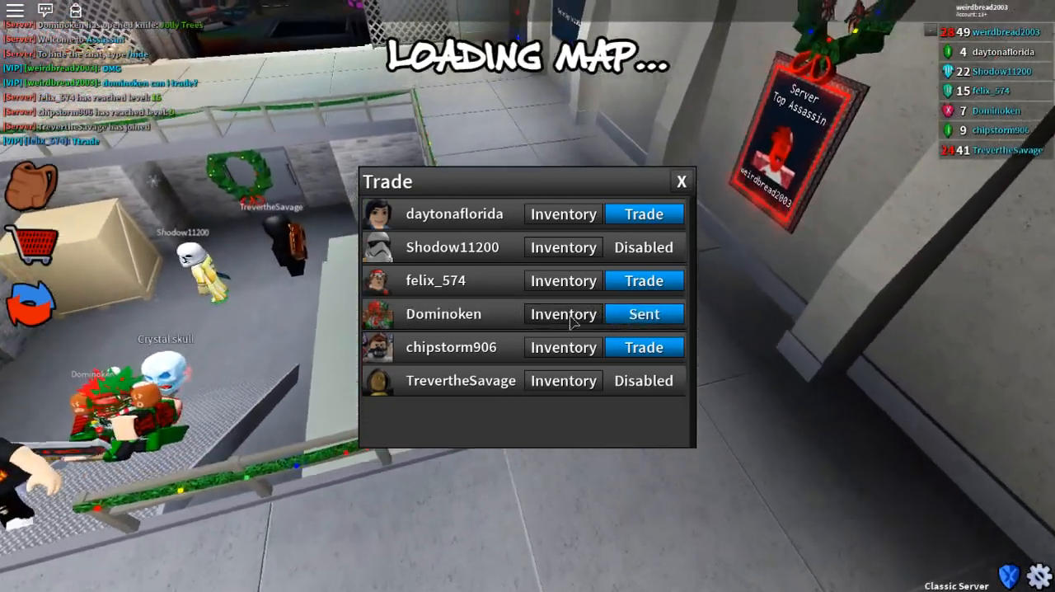
left_click(643, 313)
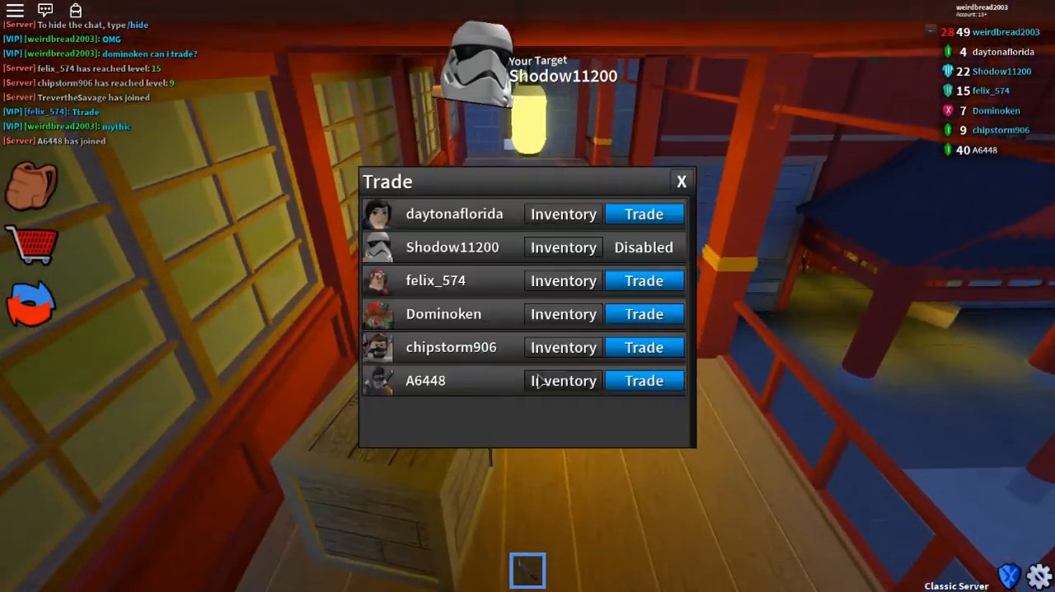
left_click(563, 380)
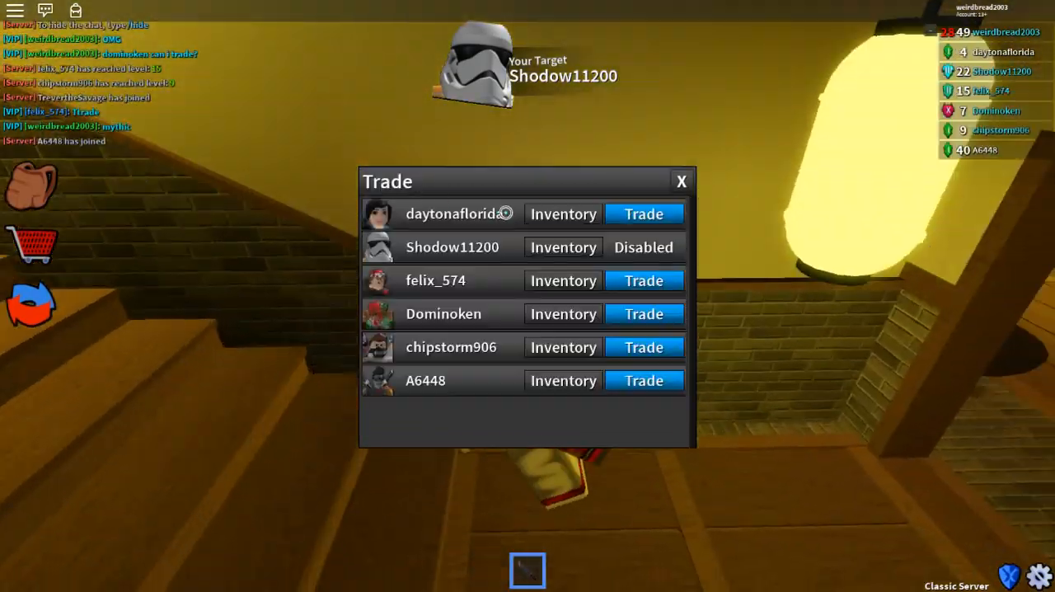
left_click(563, 247)
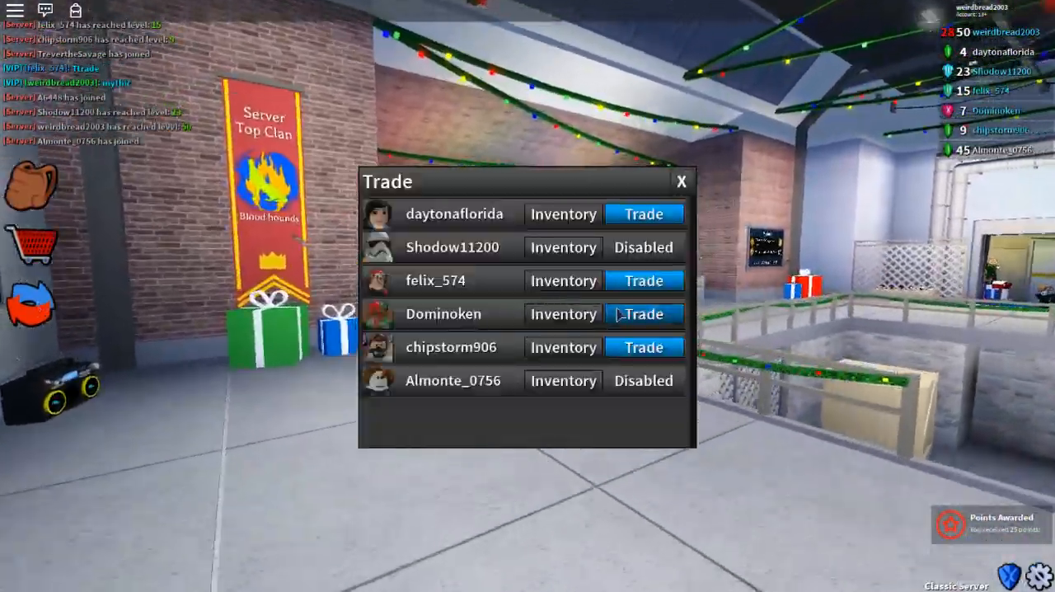
left_click(644, 314)
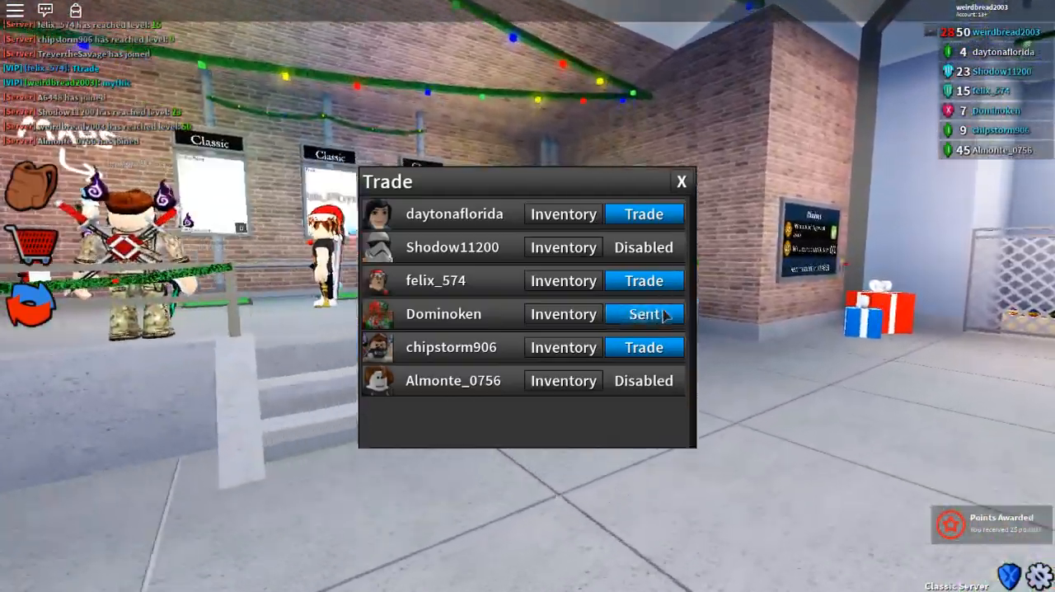
left_click(681, 181)
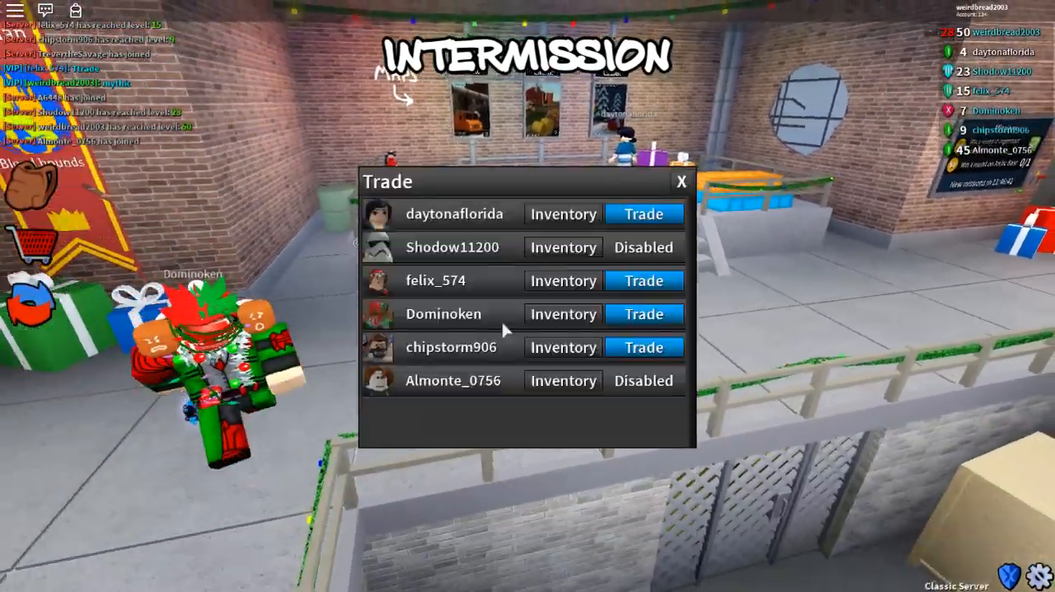
left_click(643, 314)
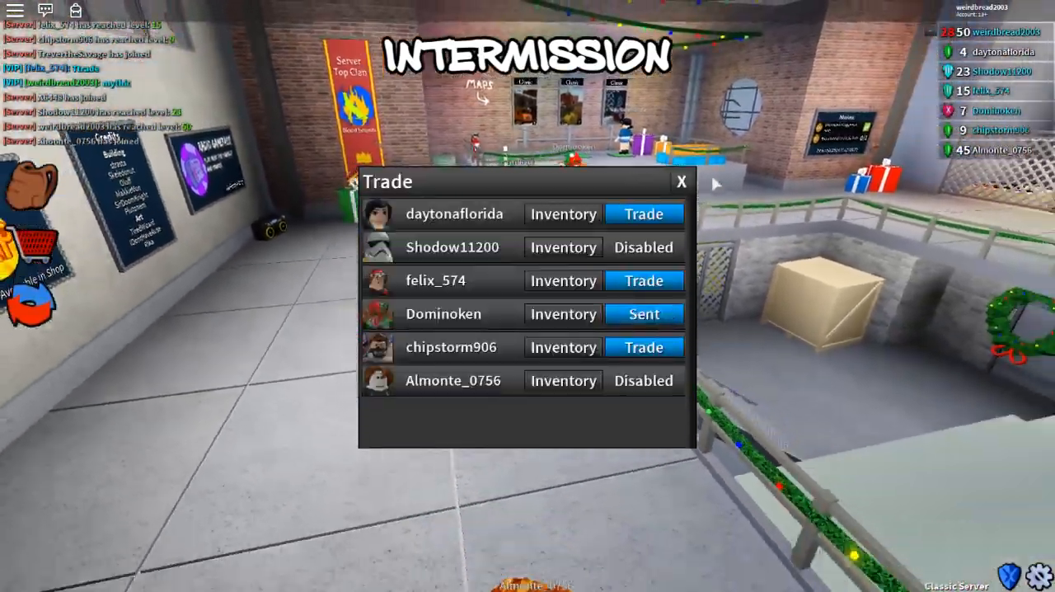
left_click(681, 181)
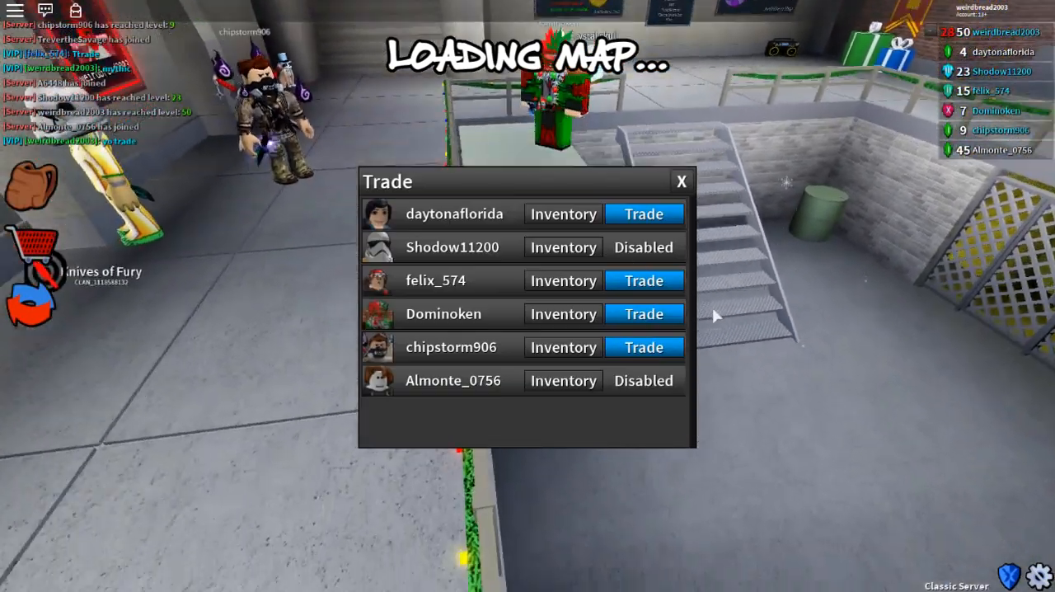
left_click(644, 314)
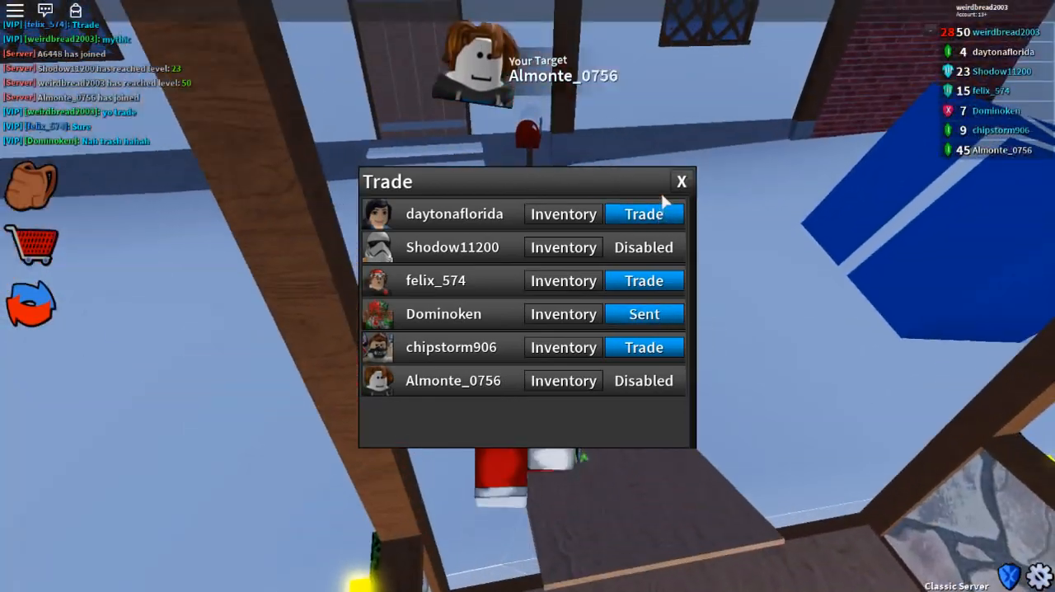
left_click(681, 181)
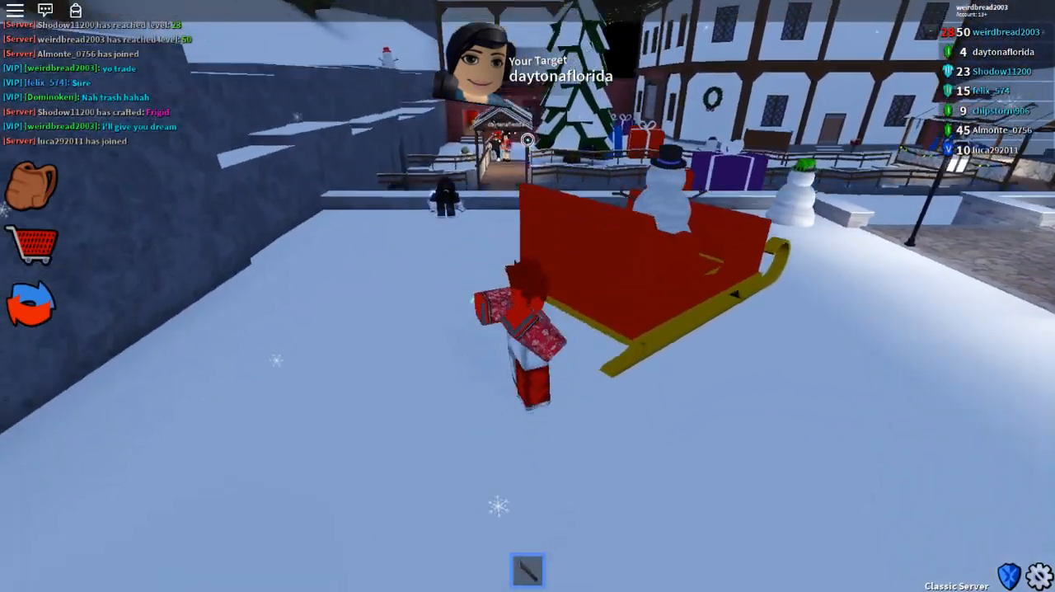
mouse_move(528, 296)
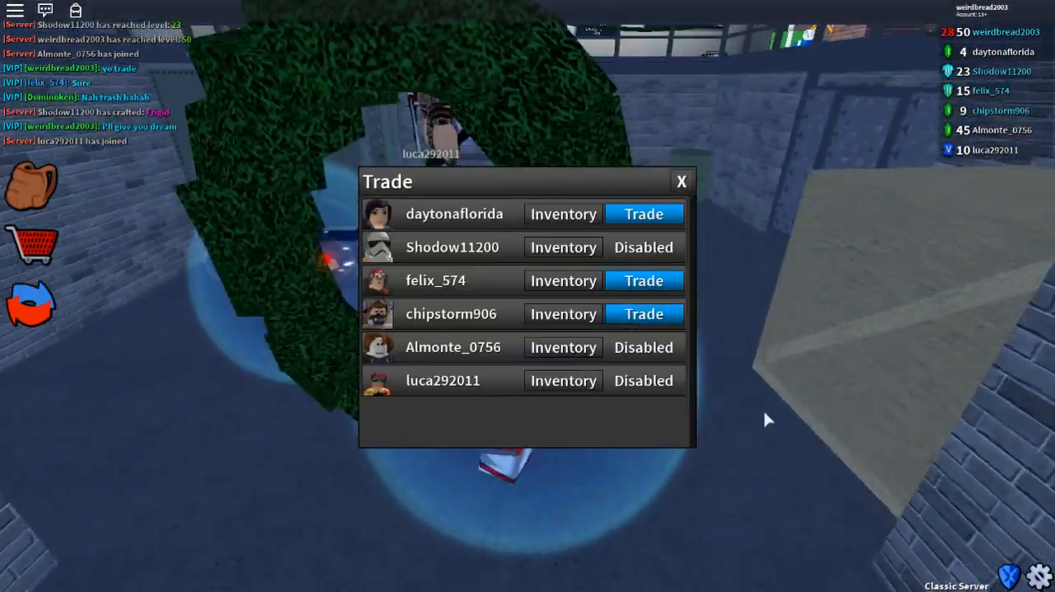
left_click(562, 380)
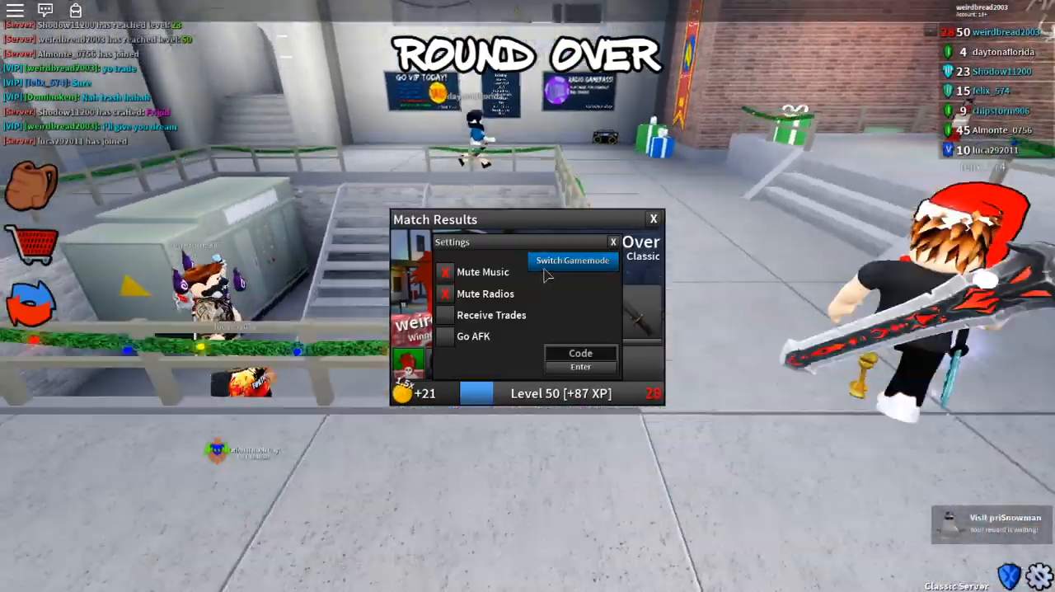
Go to the game mode selection via Switch Gamemode.
left_click(572, 261)
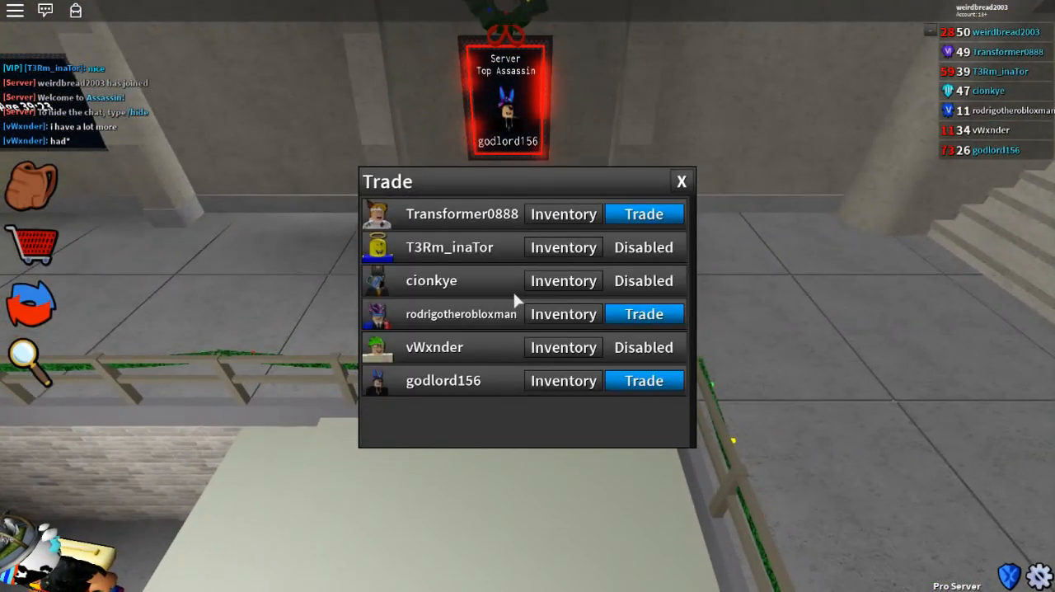
left_click(563, 313)
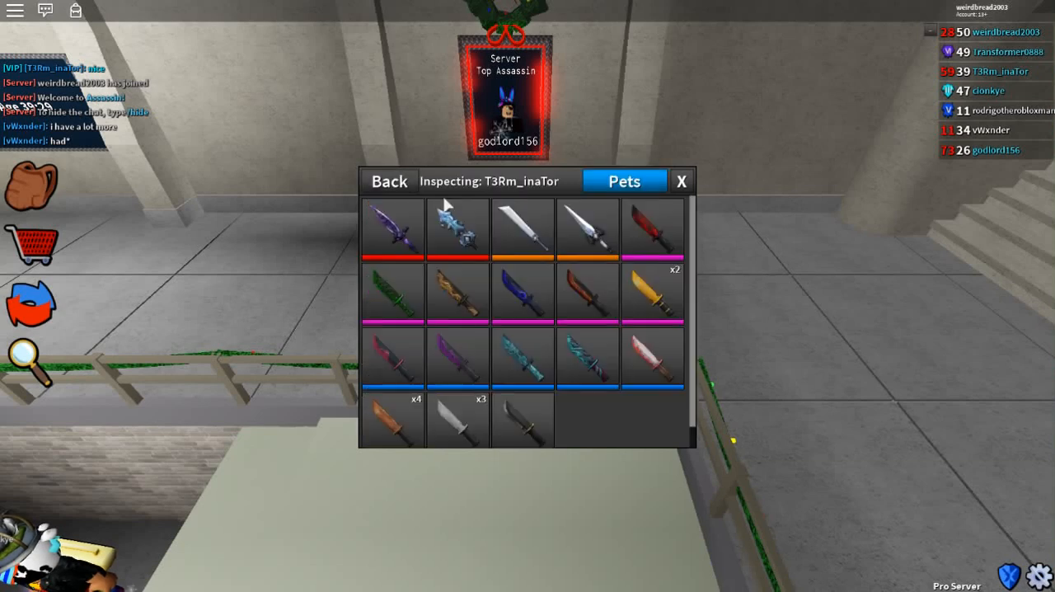
left_click(387, 181)
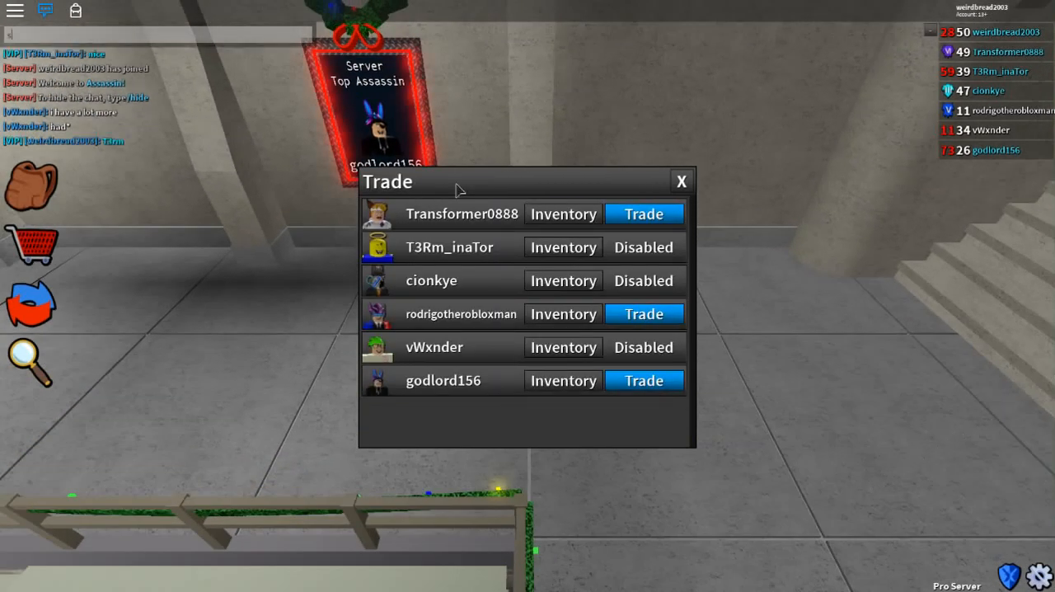
type("can i trade for")
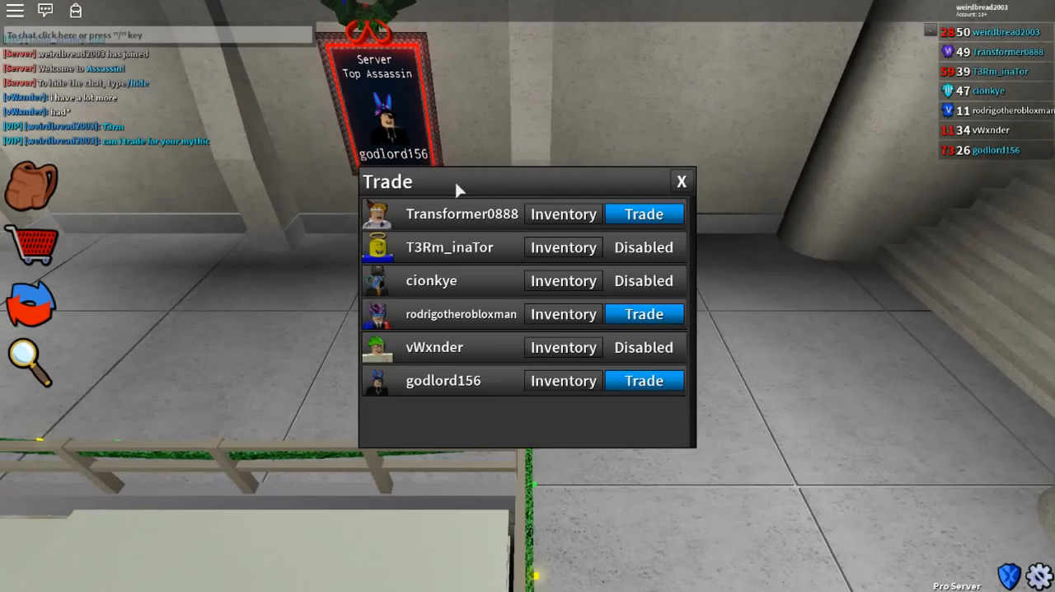
left_click(563, 248)
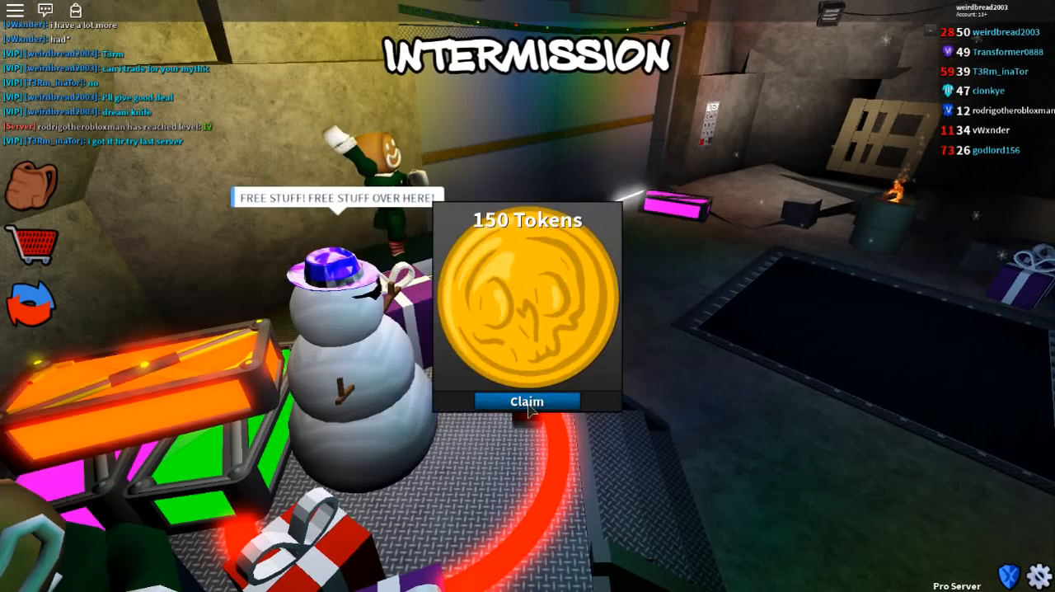
Claim the 150-token reward from the popup.
left_click(526, 402)
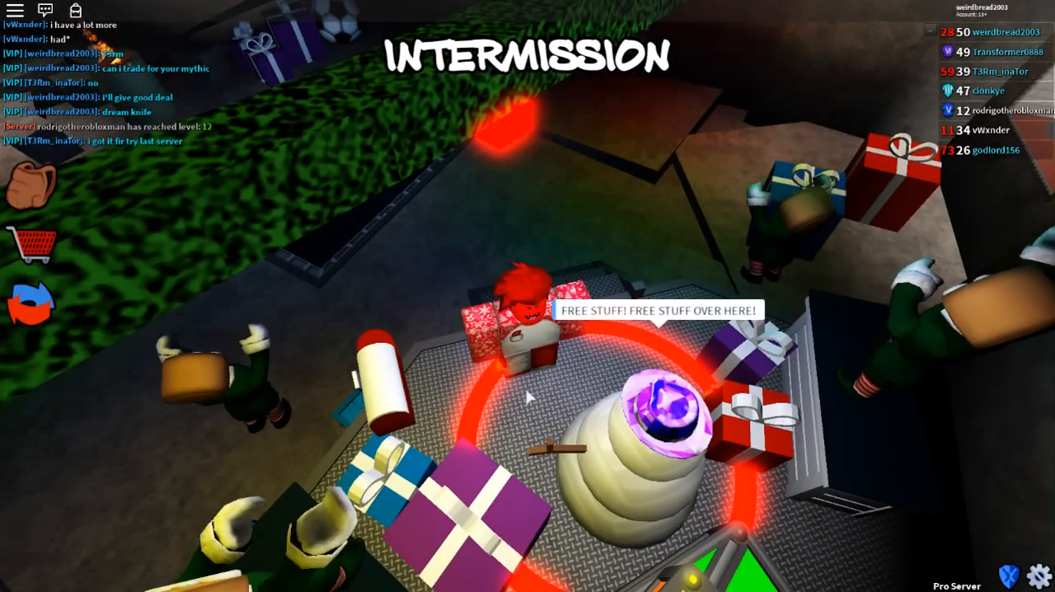
mouse_move(528, 396)
type("im offering all")
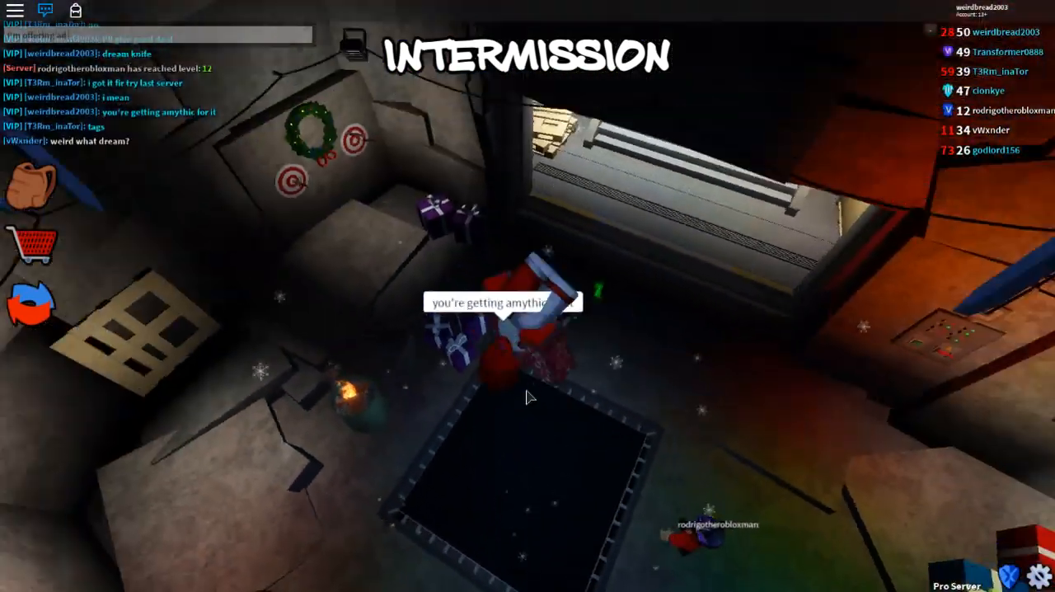
mouse_move(528, 395)
type("ream knife")
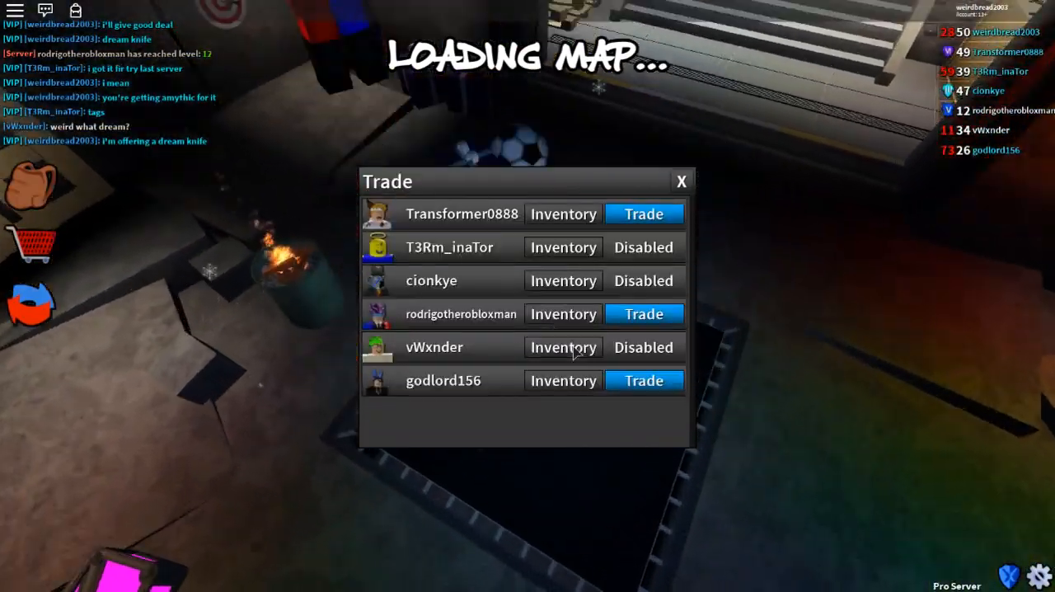
left_click(563, 347)
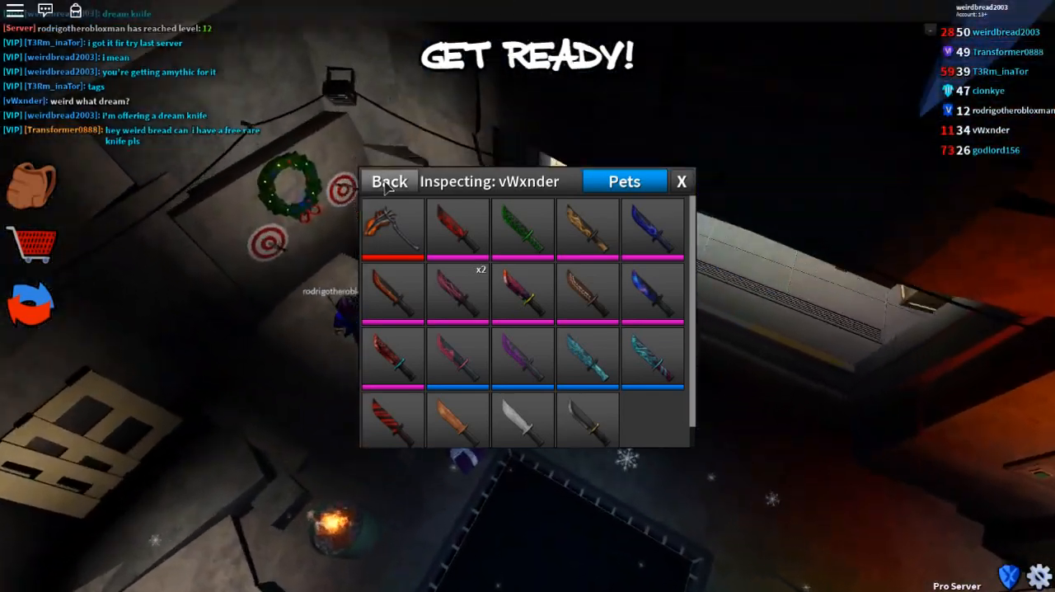
left_click(387, 181)
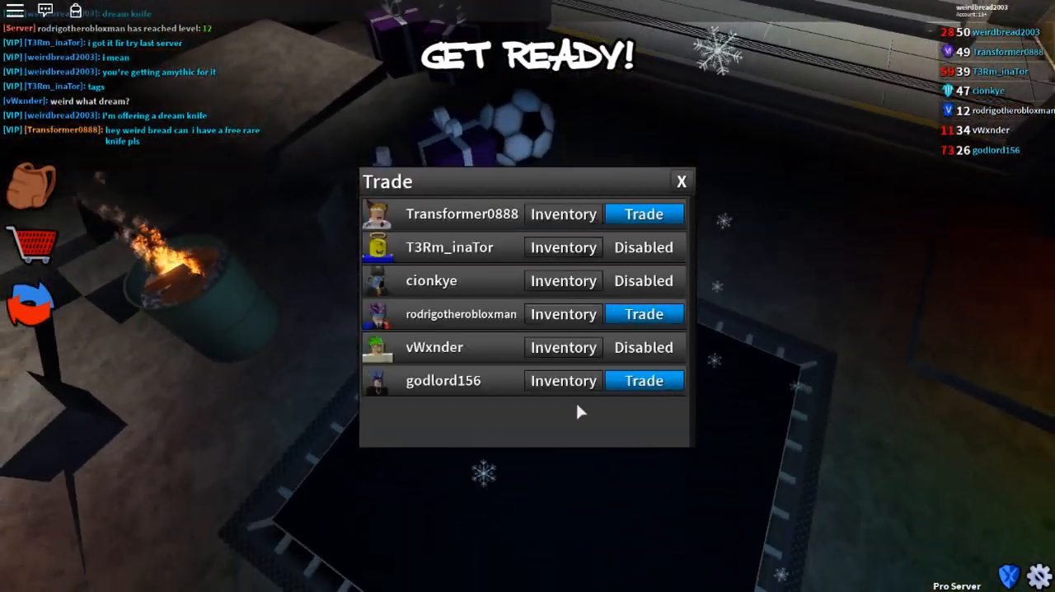
left_click(562, 380)
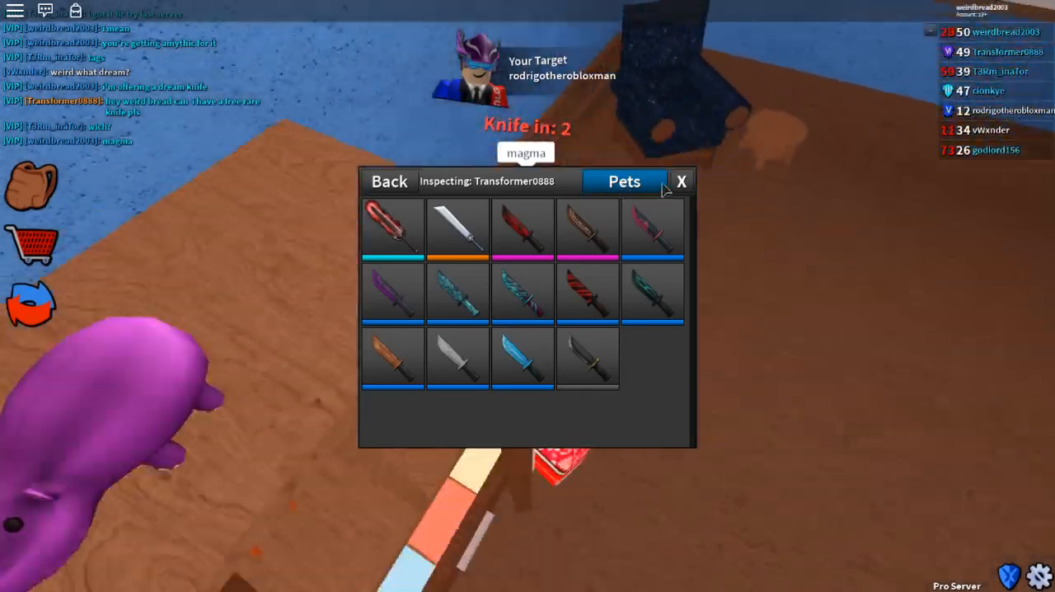
left_click(681, 181)
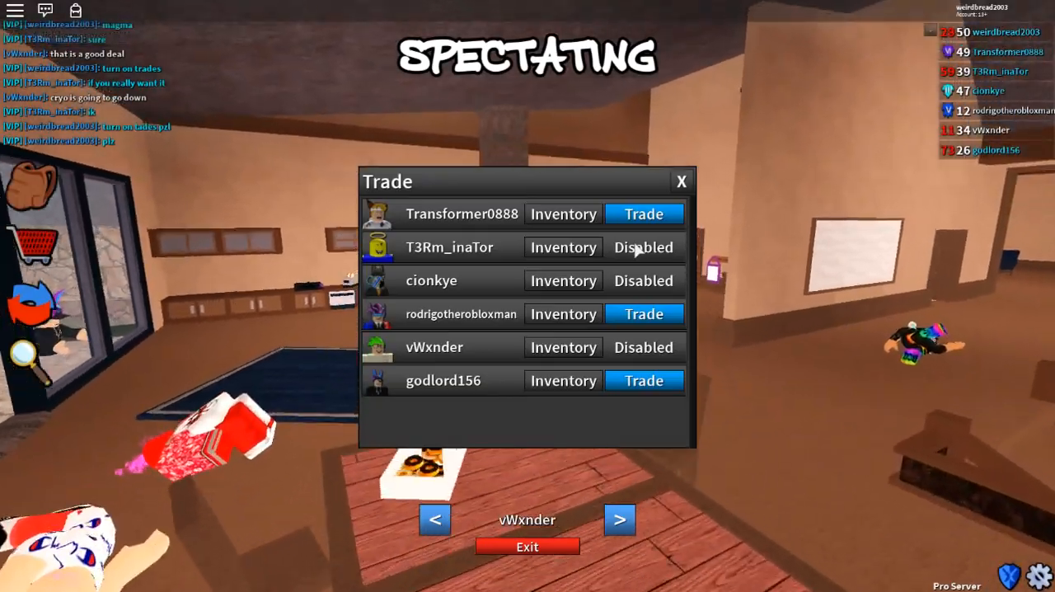
left_click(680, 181)
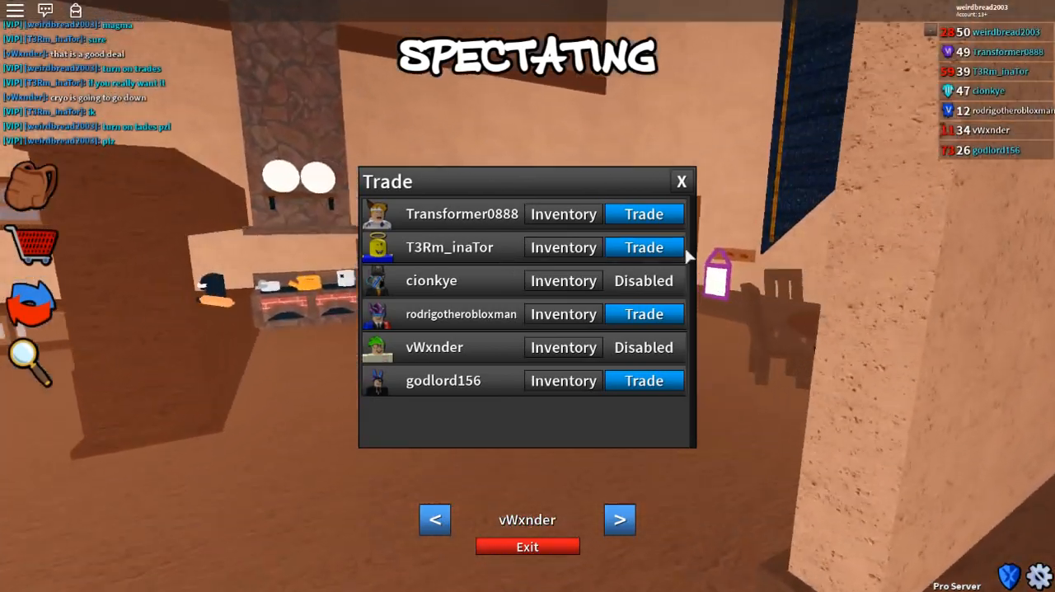
Swap the gold-and-black knife for T3Rm_inaTor's icy dream knife and approve the trade.
left_click(644, 247)
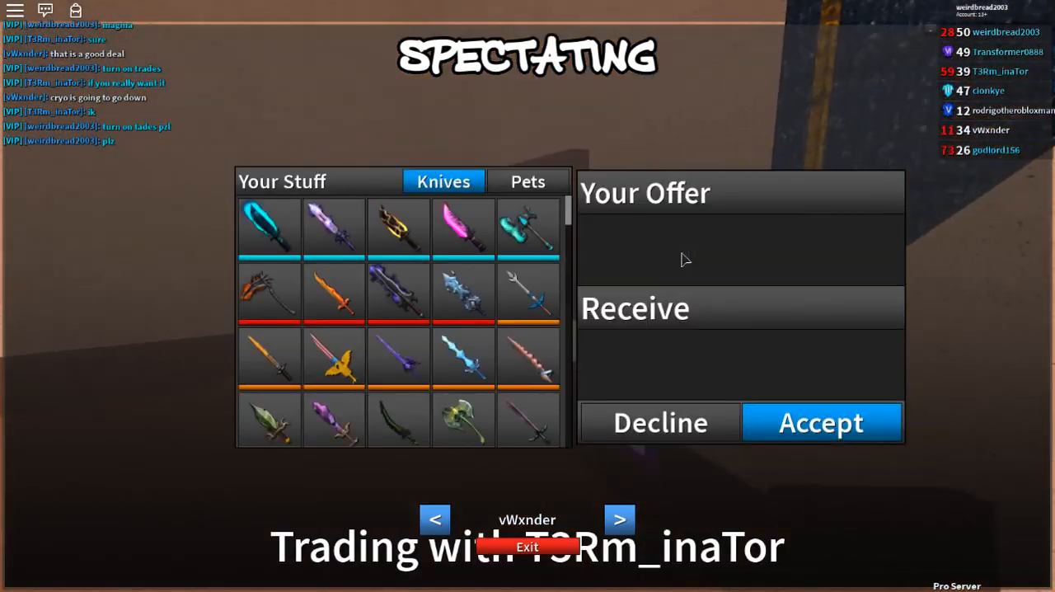
left_click(398, 229)
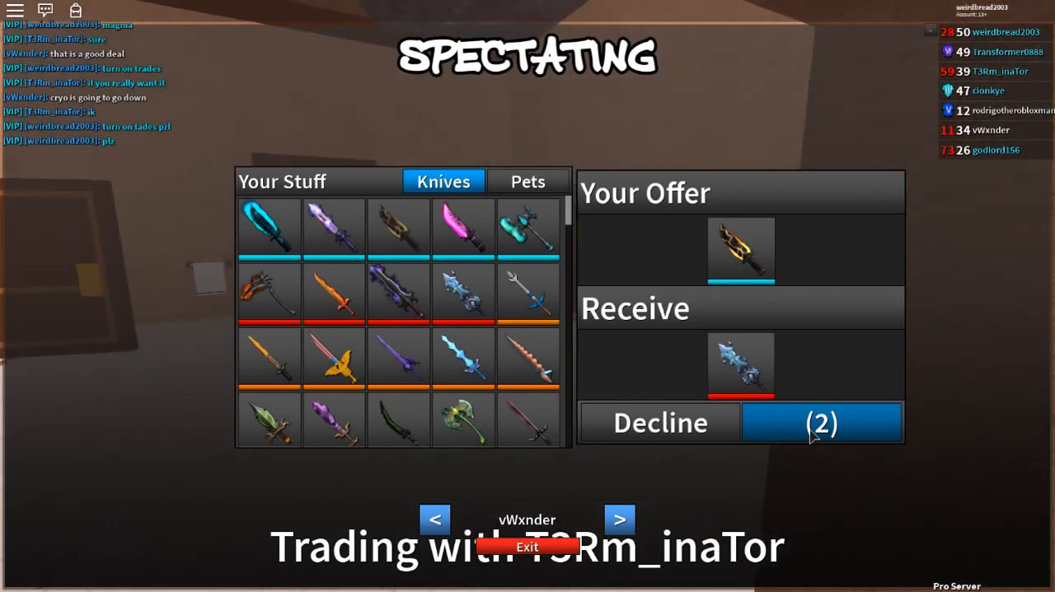
left_click(822, 422)
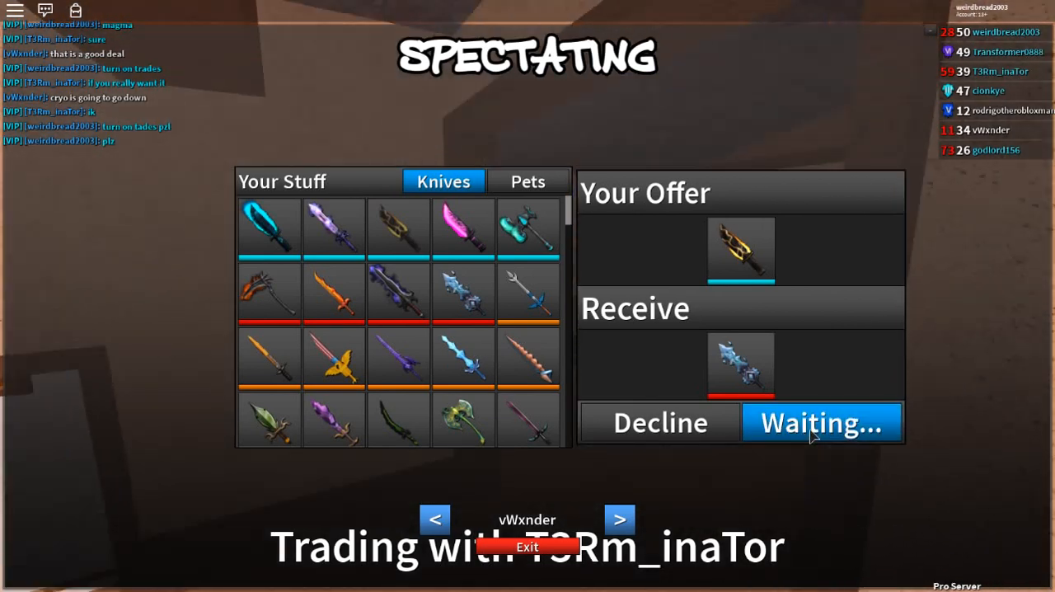
left_click(821, 423)
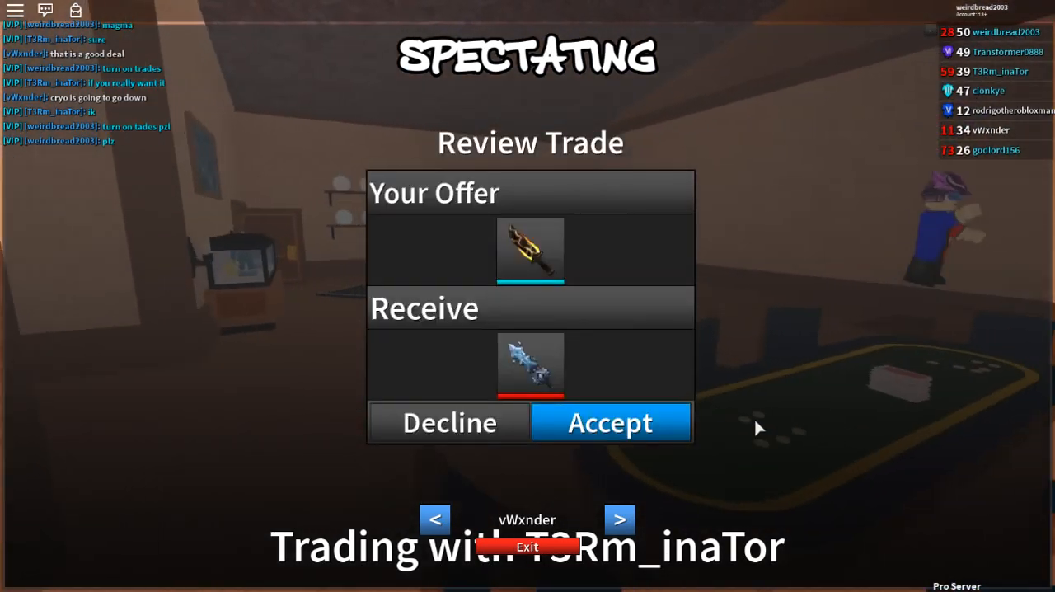
mouse_move(700, 435)
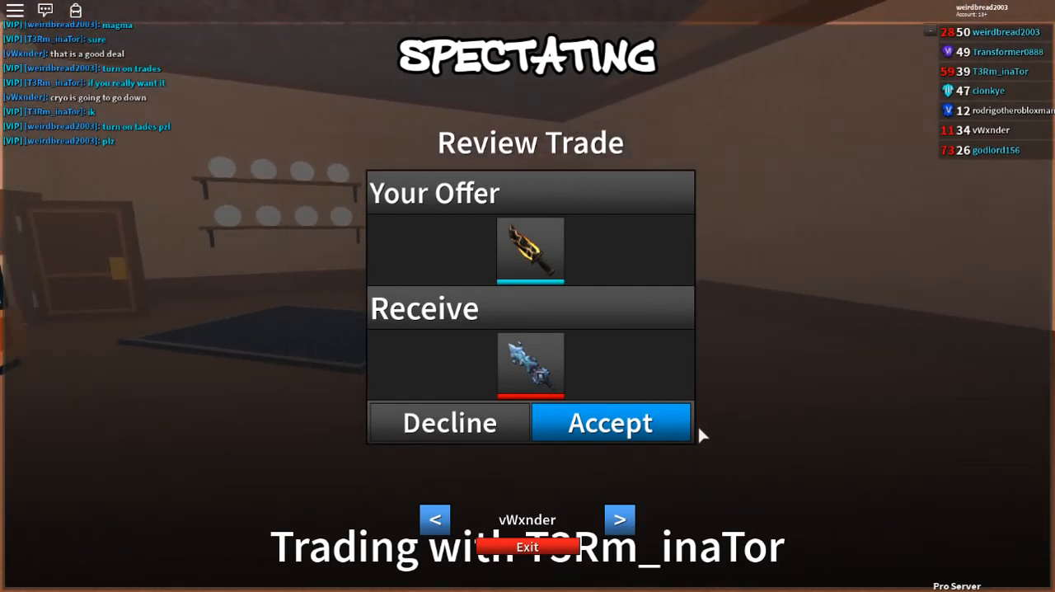
left_click(610, 423)
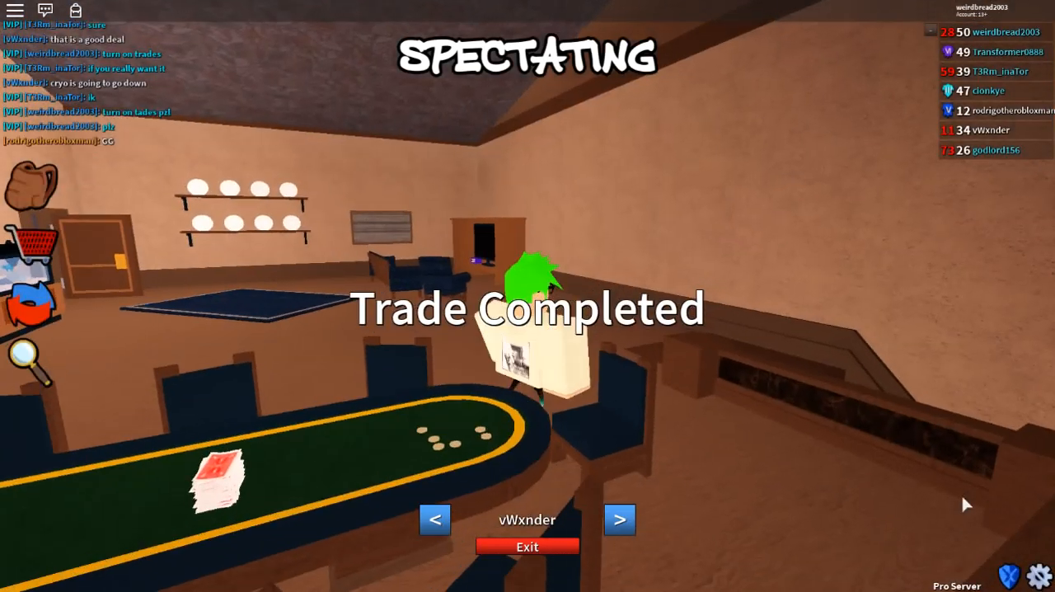
left_click(526, 546)
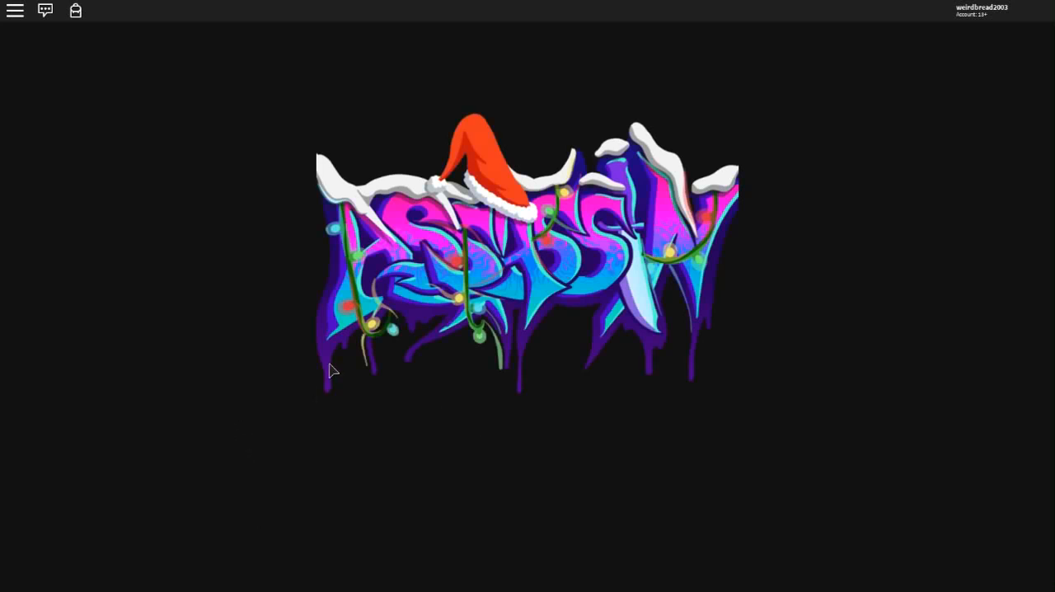
mouse_move(495, 294)
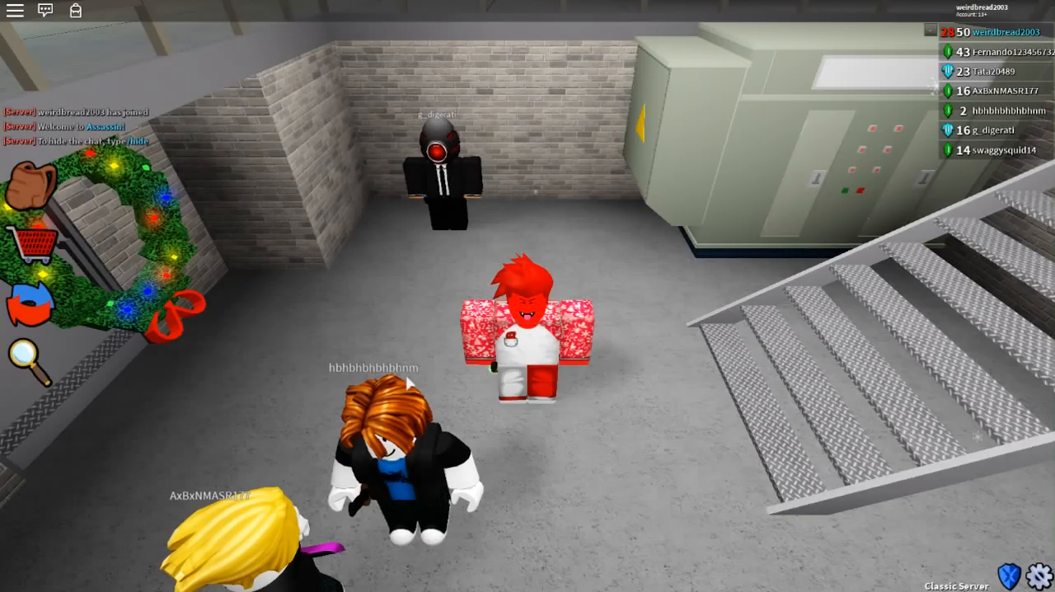
From settings on the new Classic server, go to the game mode selection.
left_click(1028, 582)
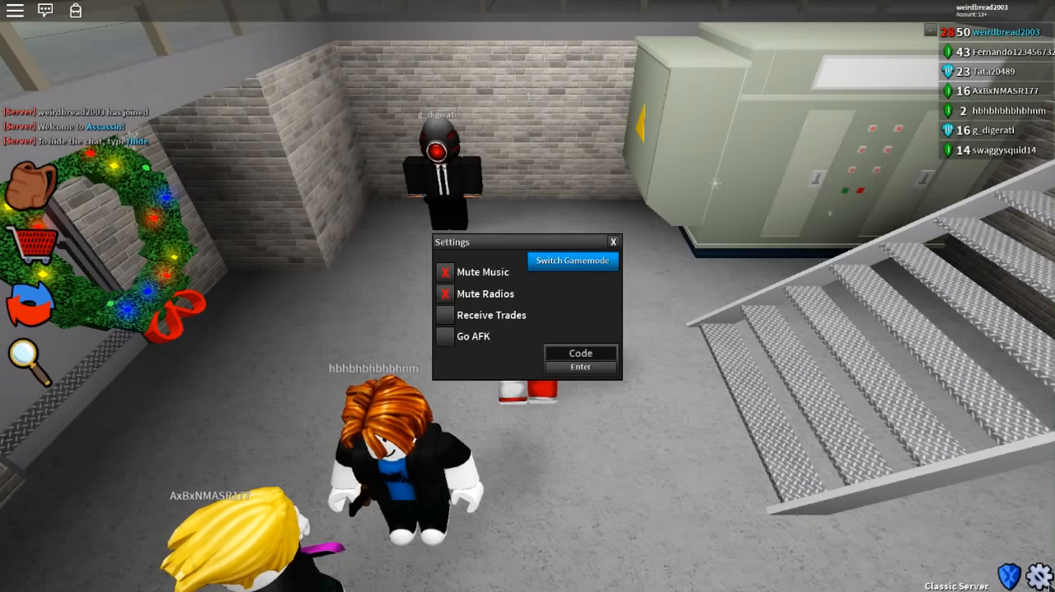
left_click(572, 260)
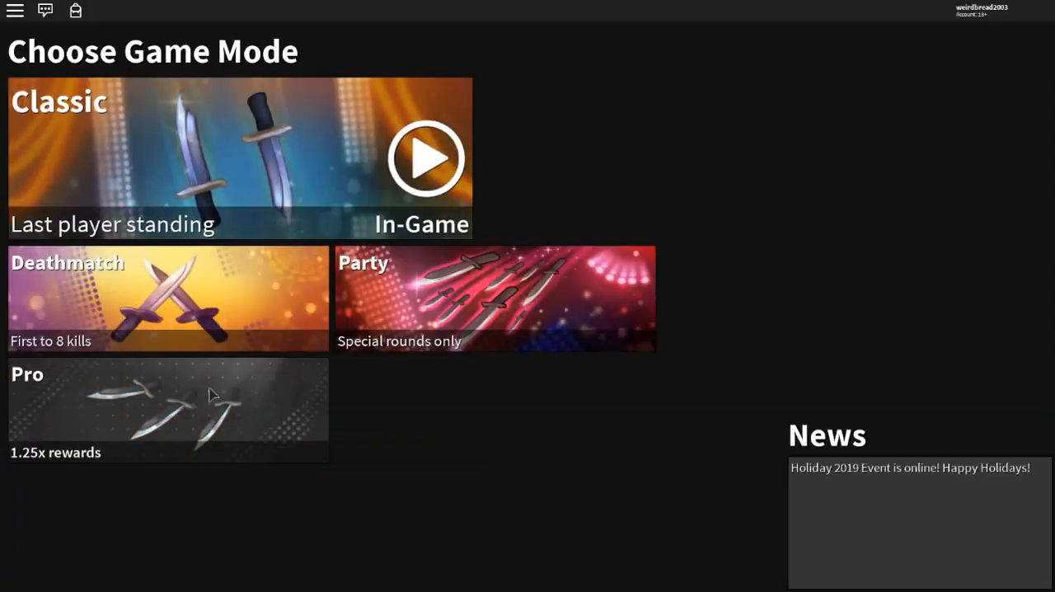
Join Pro mode and check StackedUp_Rackz's and another player's knife inventories.
left_click(168, 408)
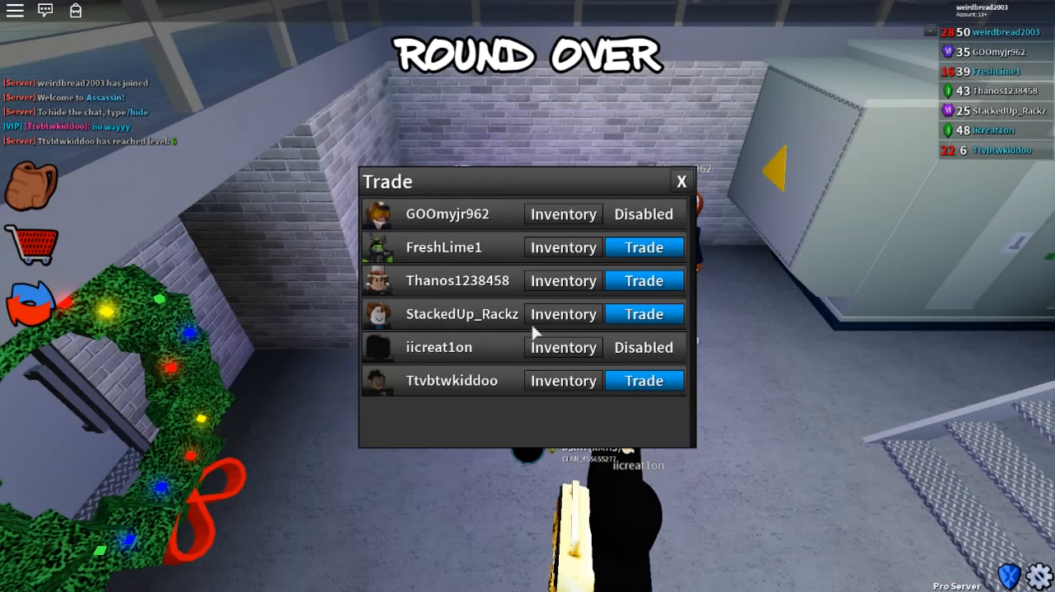
left_click(563, 347)
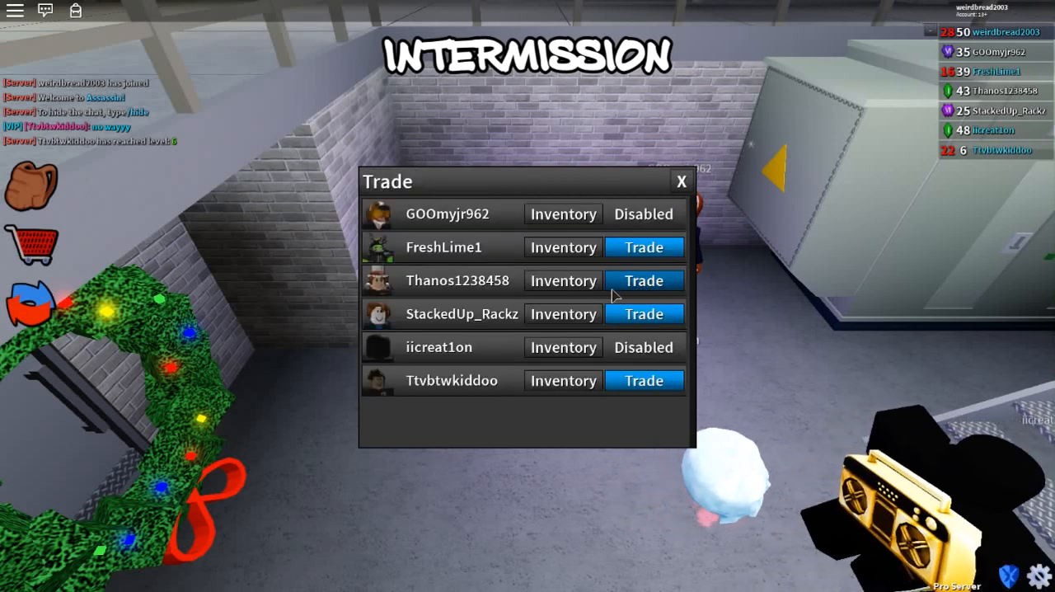
left_click(563, 280)
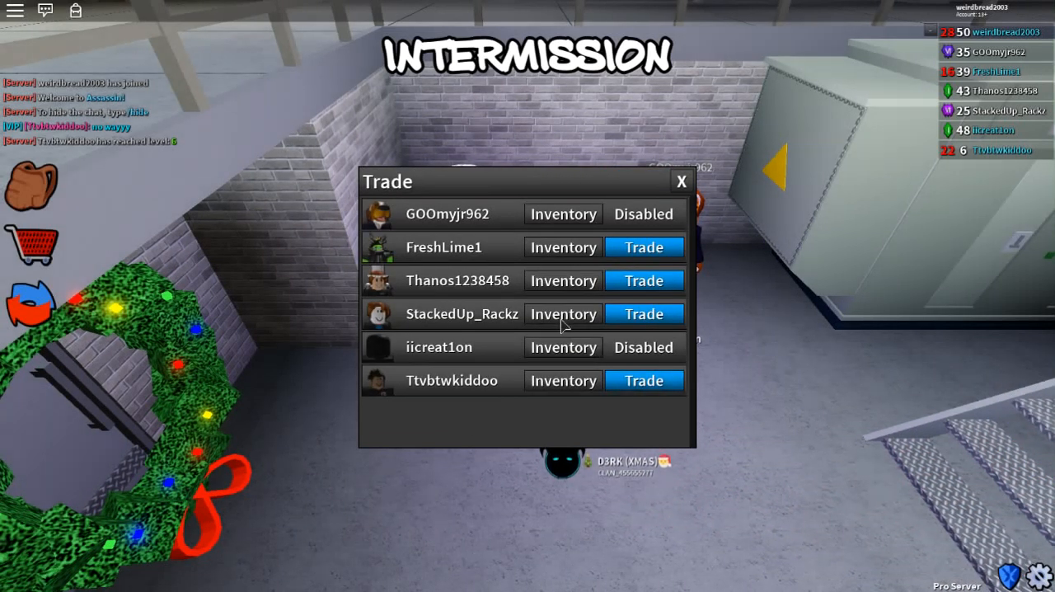
left_click(680, 182)
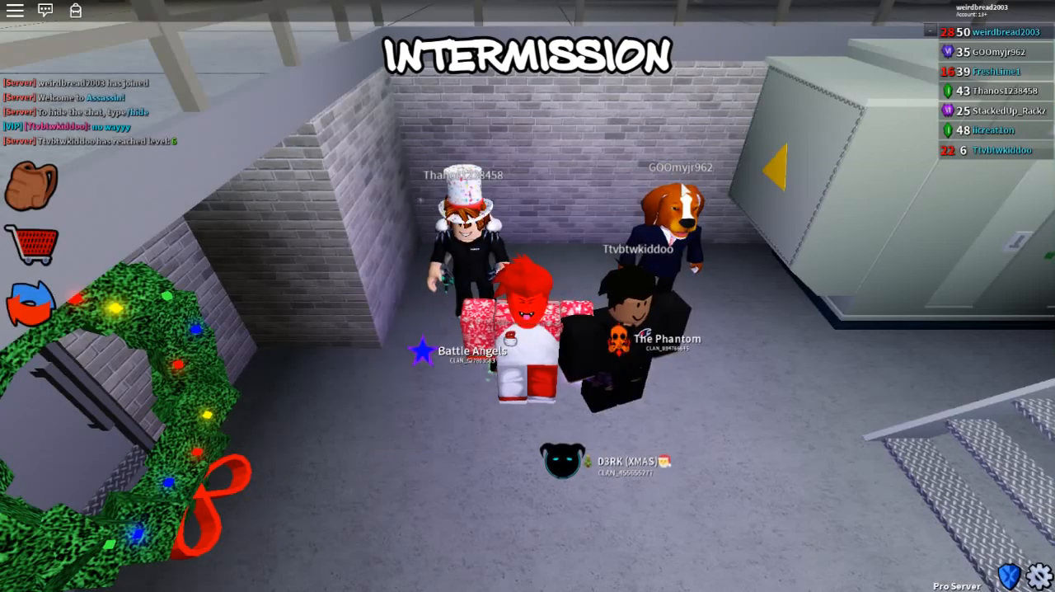